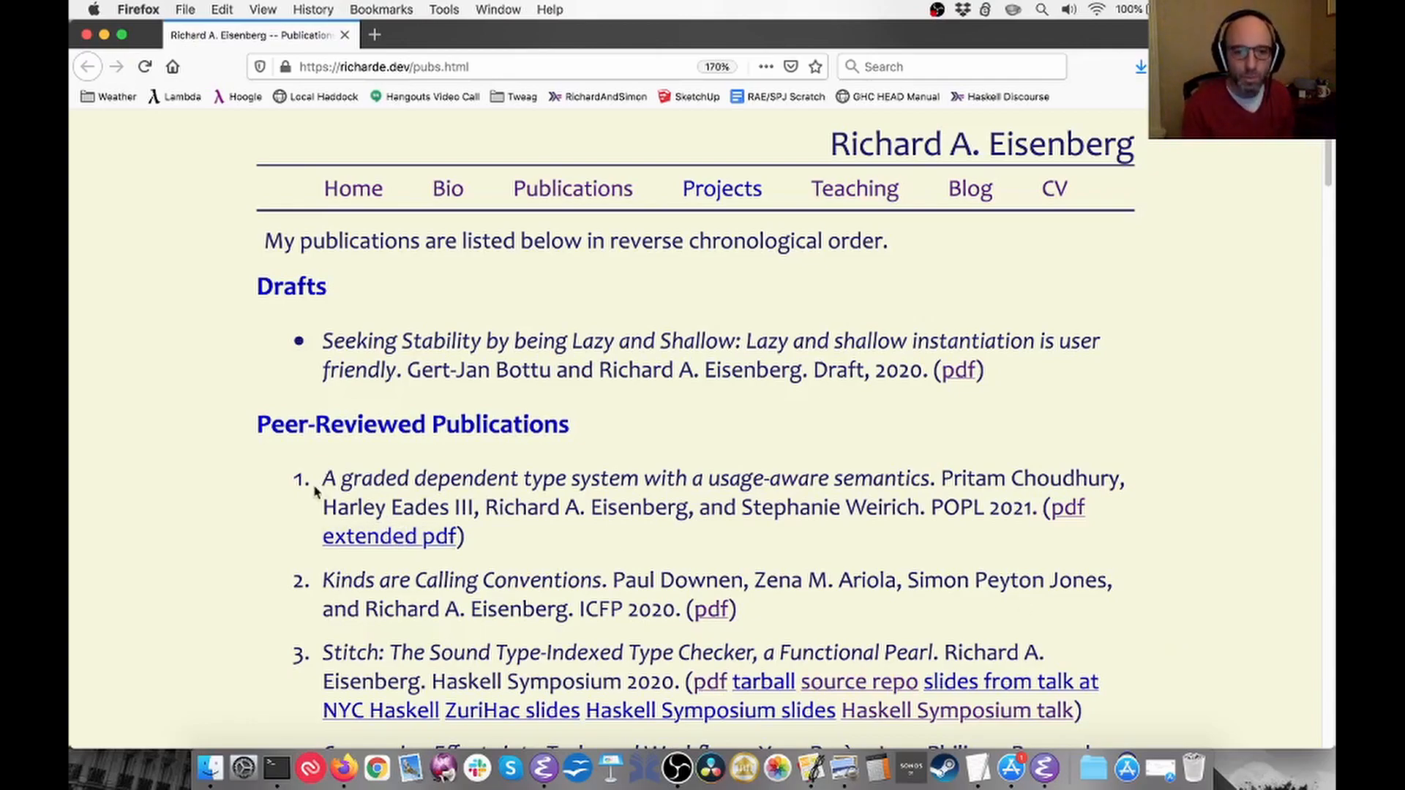
Select the full title 'A graded dependent type system with a usage-aware semantics' on the publications page.
{"action": "left_click_drag", "start_coordinate": [322, 477], "coordinate": [937, 477]}
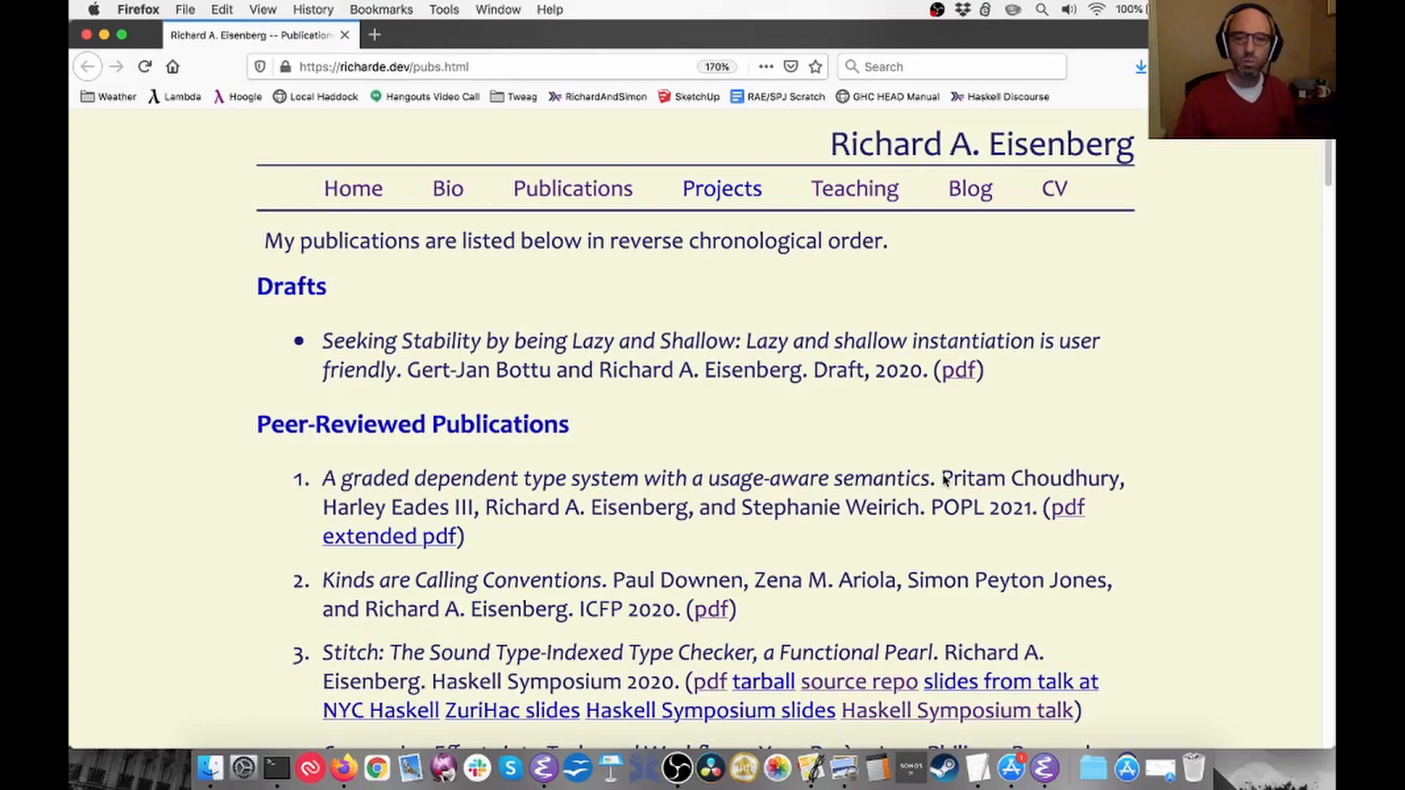
{"action": "left_click_drag", "start_coordinate": [942, 477], "coordinate": [1120, 477]}
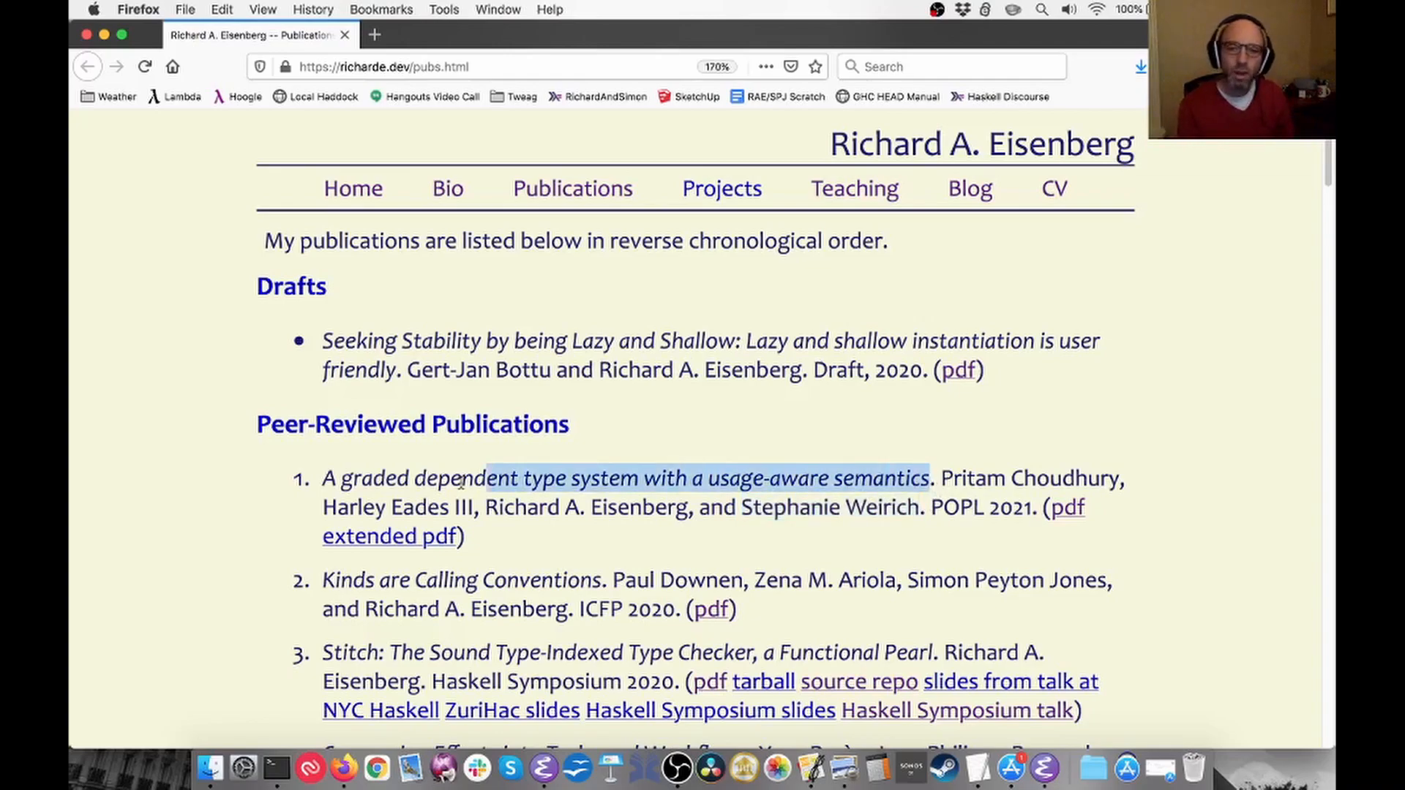
{"action": "left_click_drag", "start_coordinate": [484, 477], "coordinate": [322, 477]}
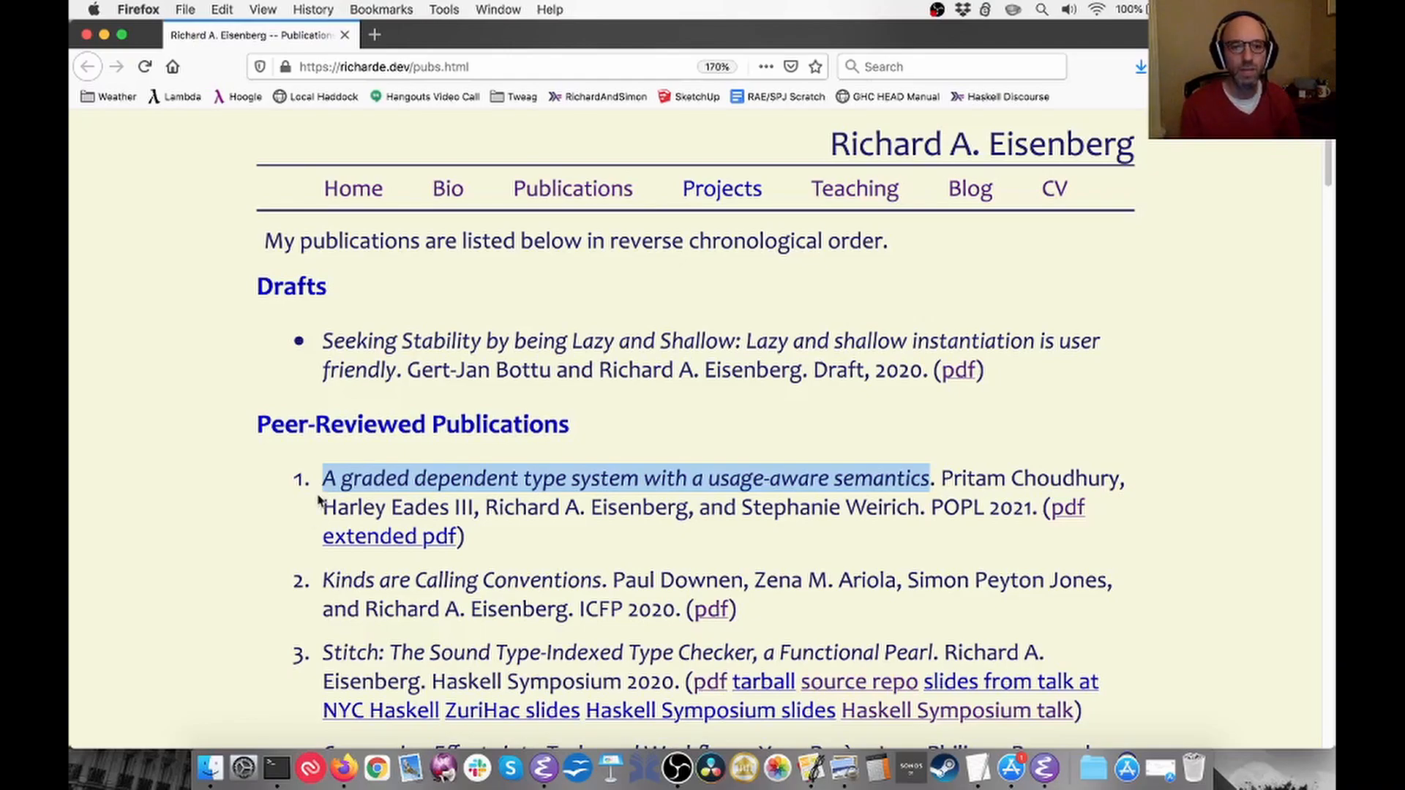
{"action": "mouse_move", "coordinate": [312, 537]}
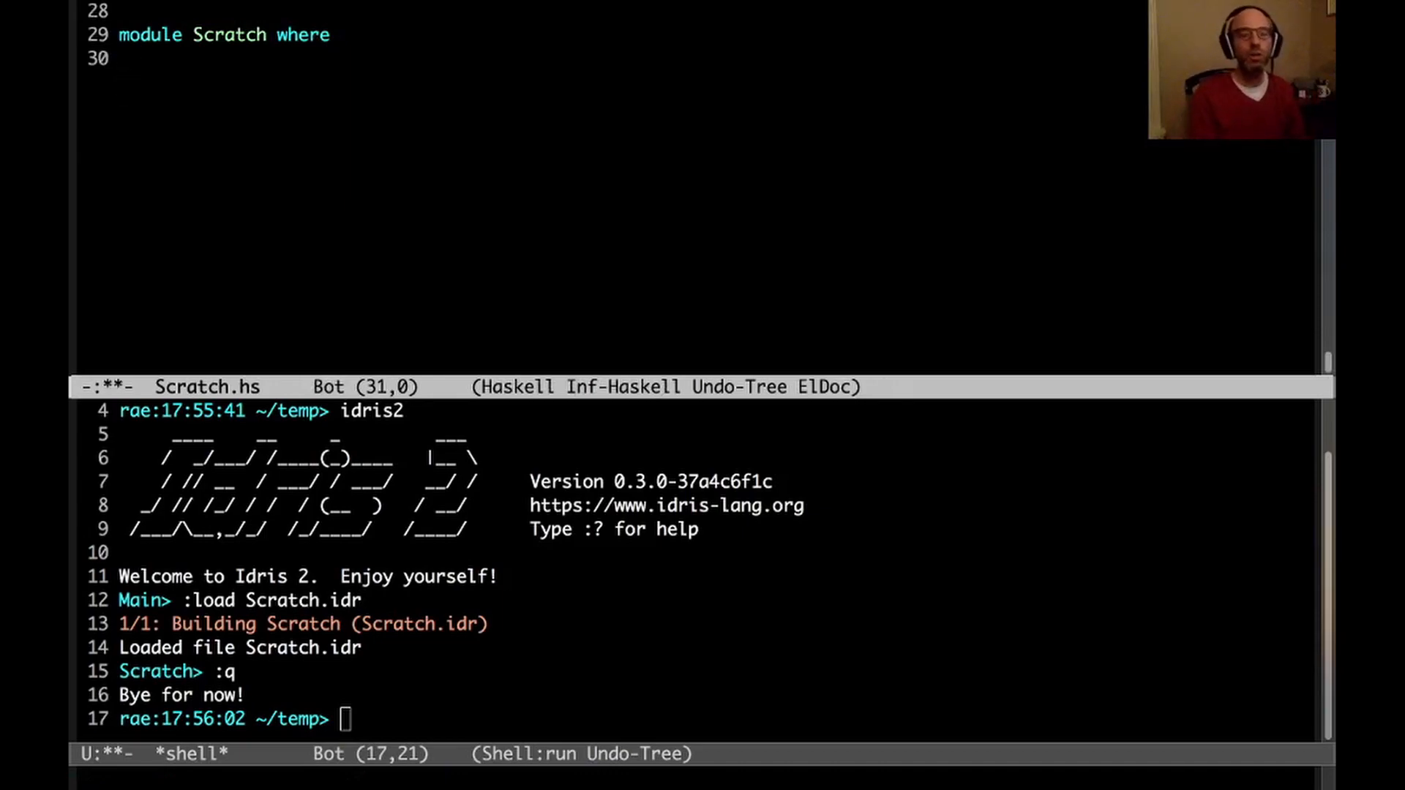
Write myId :: a -> a with myId x = x in Scratch.hs and load it into GHCi.
{"action": "type", "text": "id :: a -> a"}
{"action": "type", "text": "myId x = x"}
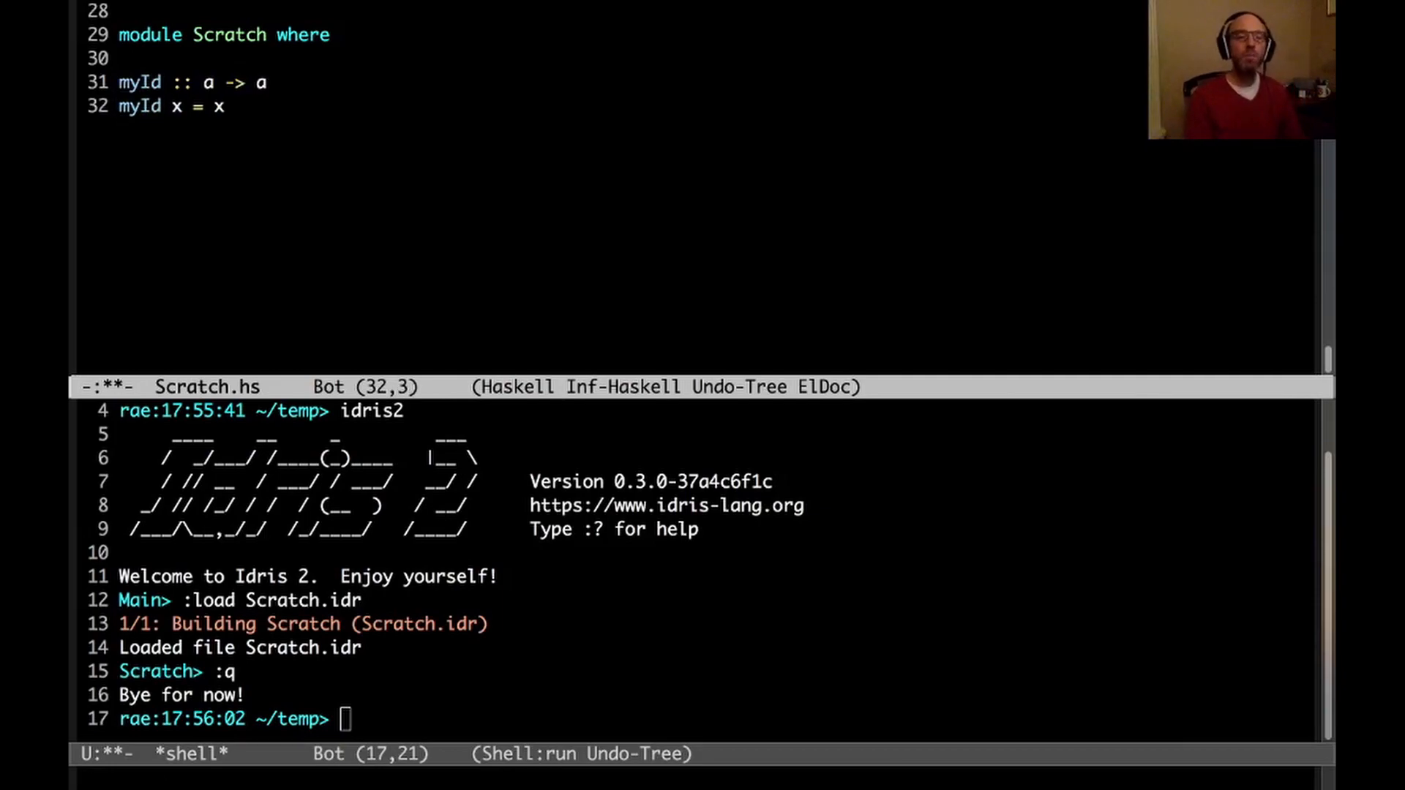
{"action": "key", "text": "C-space"}
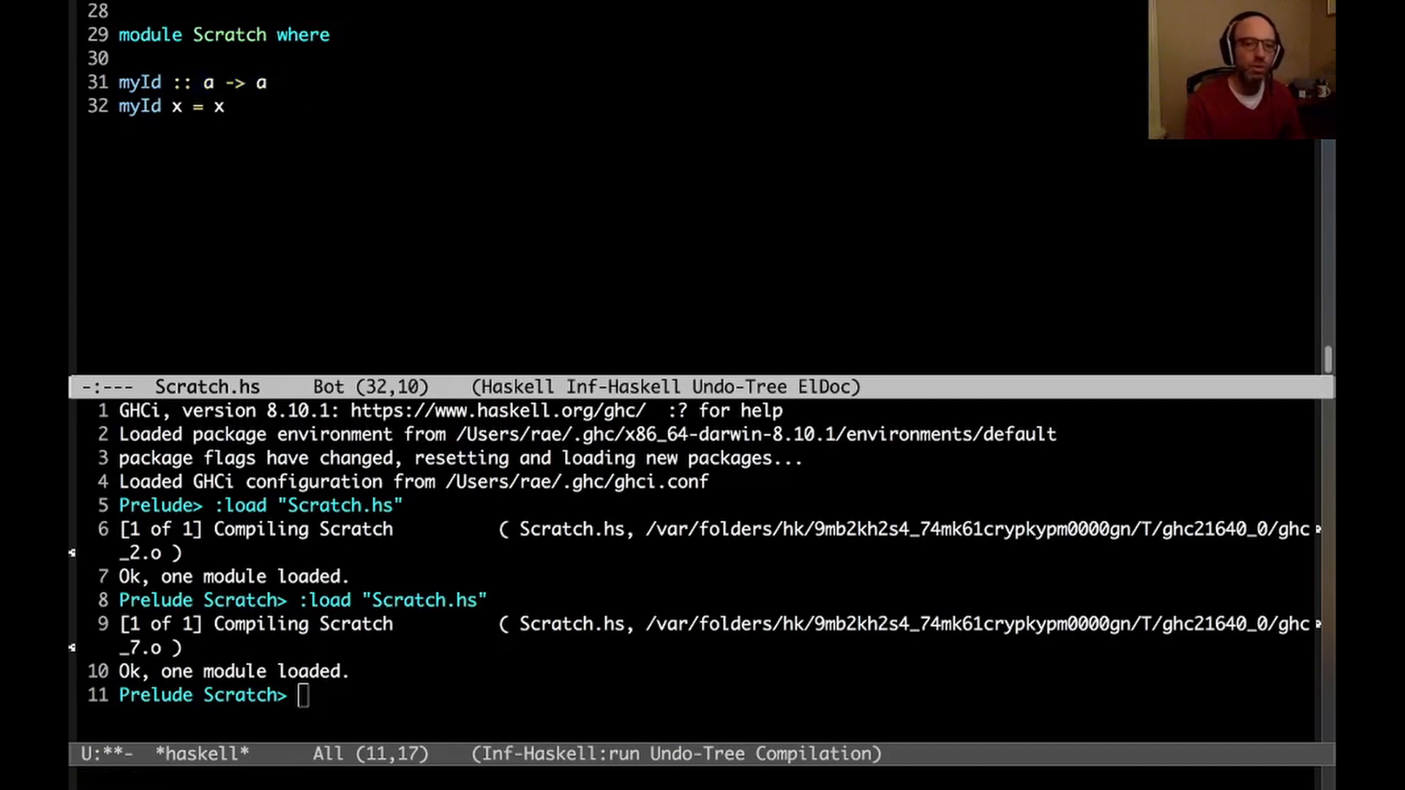
Write closed type family MyId with equations False = True, True = False and x = x, then reload.
{"action": "type", "text": "type f"}
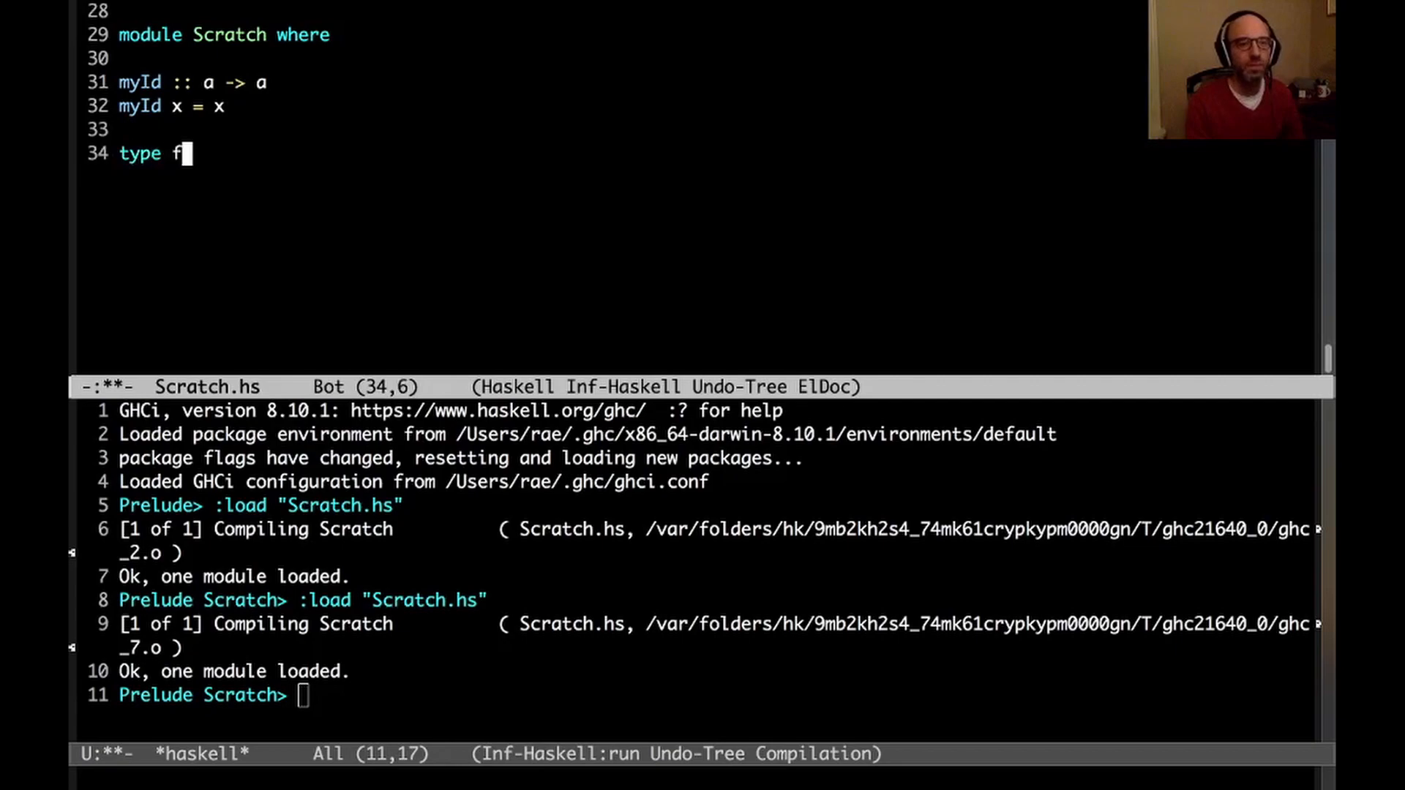
{"action": "type", "text": "amily MyId a where"}
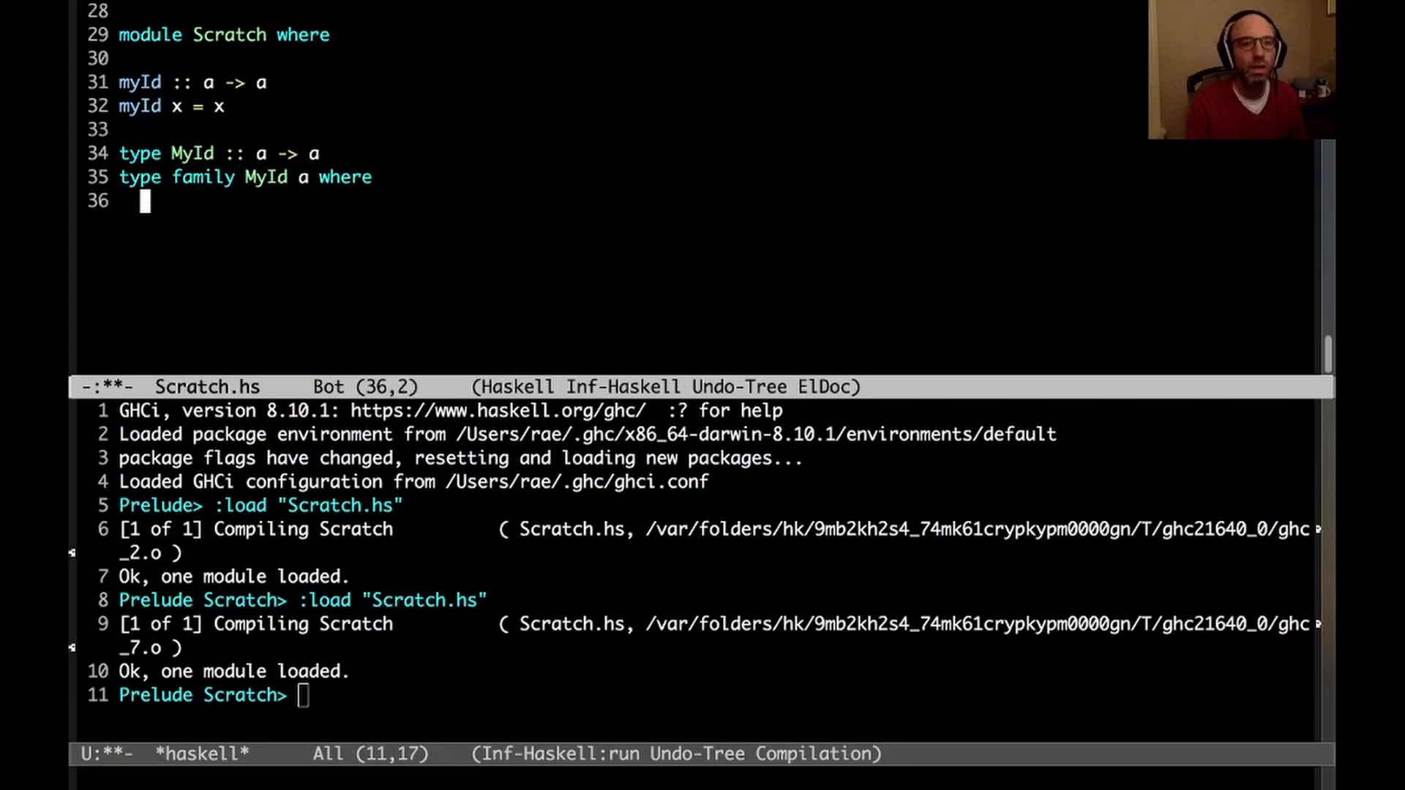
{"action": "type", "text": "MyId x = x"}
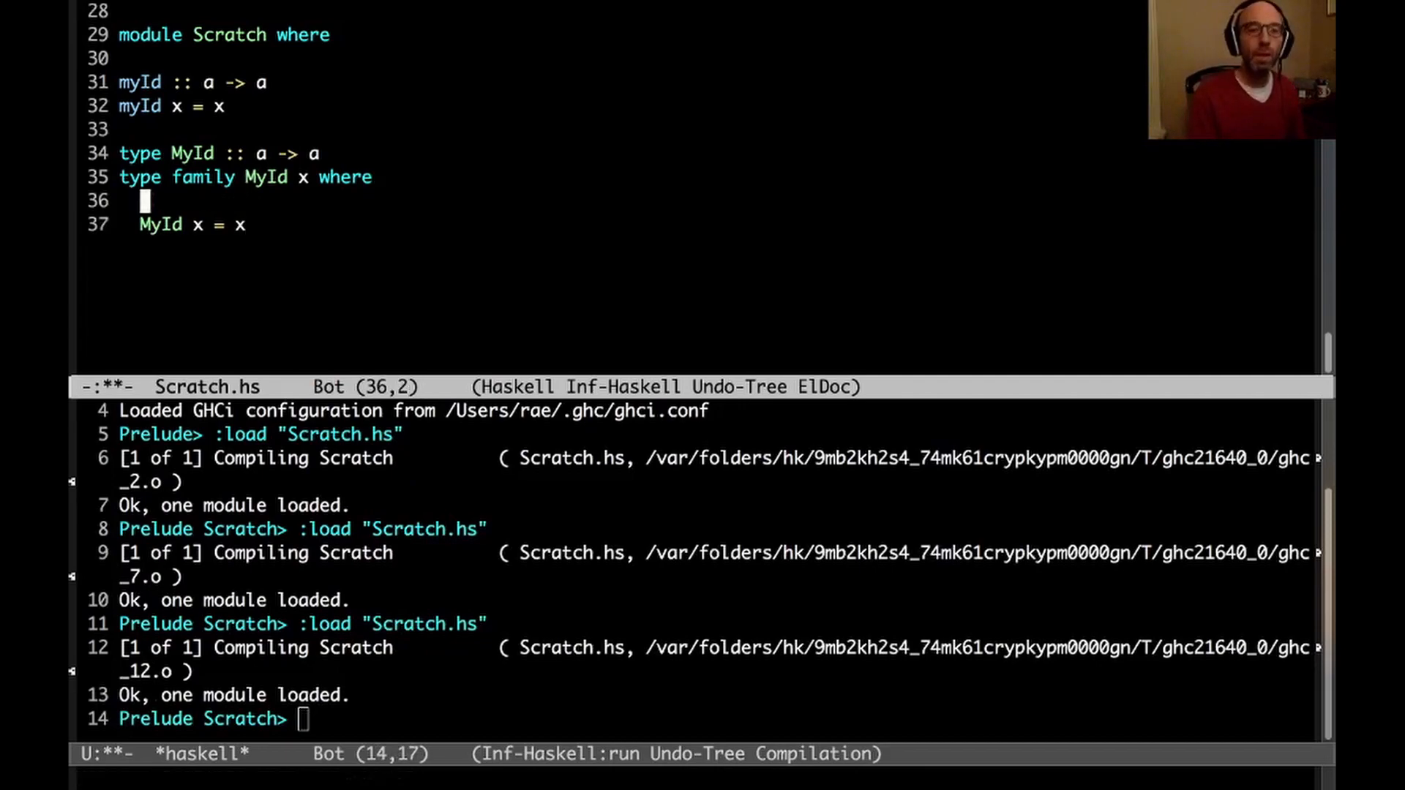
{"action": "type", "text": "MyId B"}
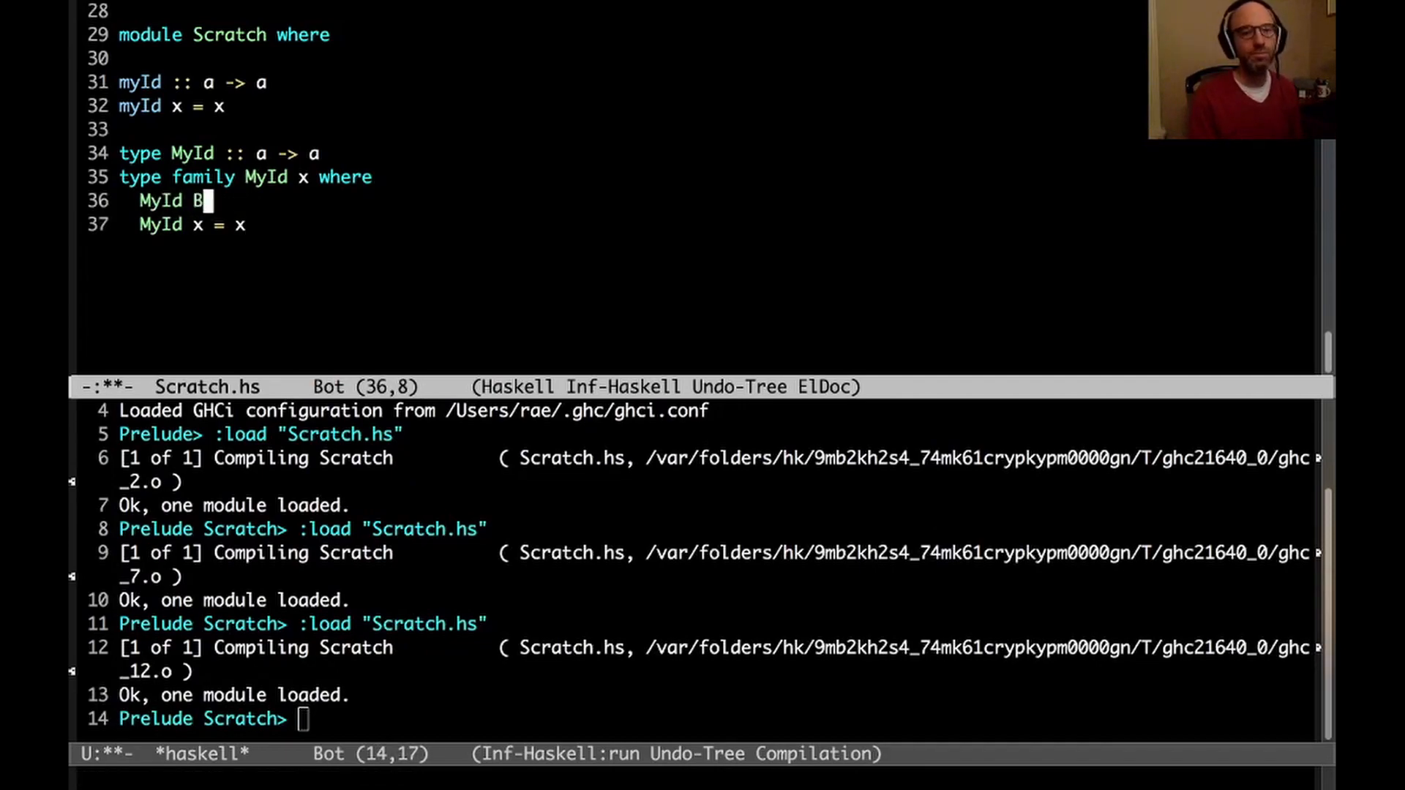
{"action": "type", "text": "alse ="}
{"action": "type", "text": "MyId"}
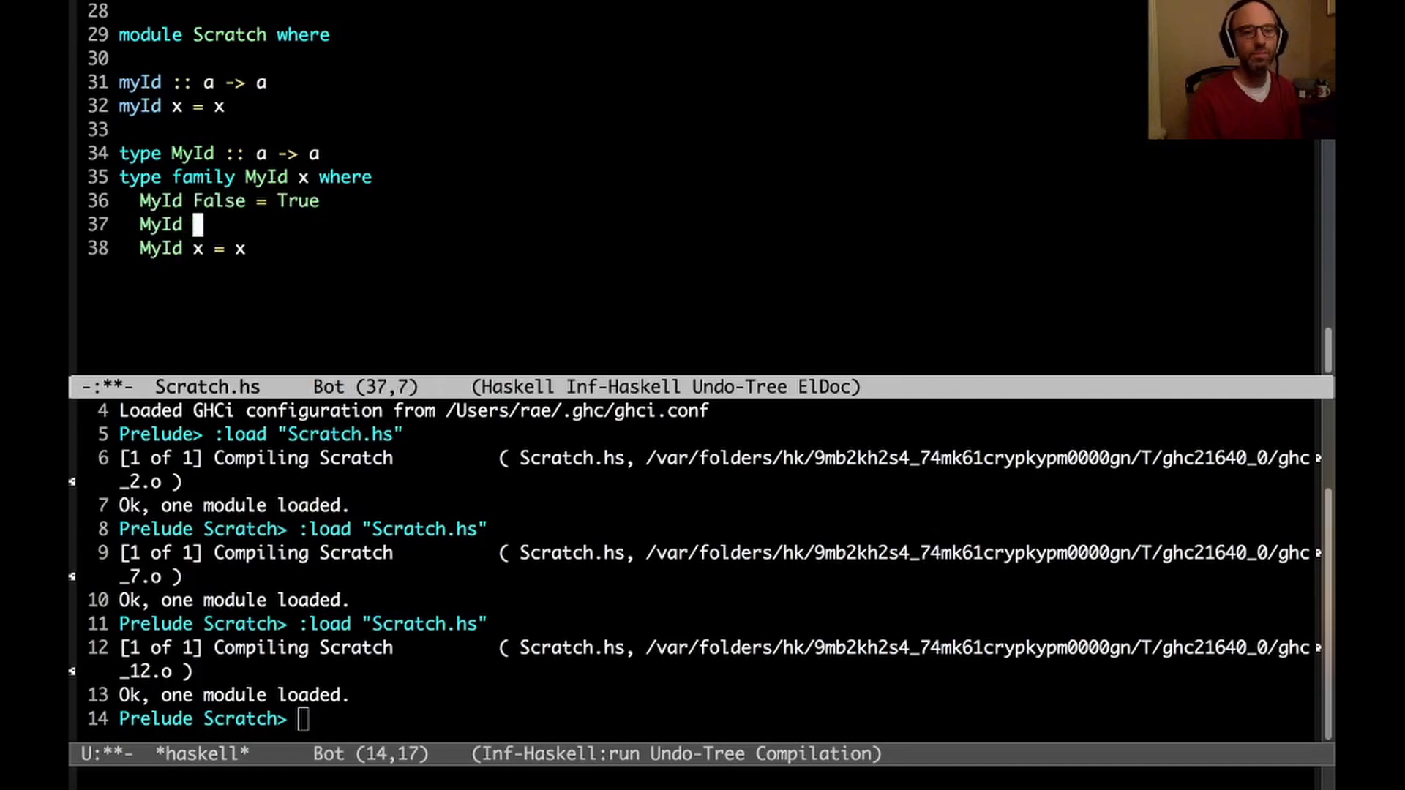
{"action": "type", "text": "True = False"}
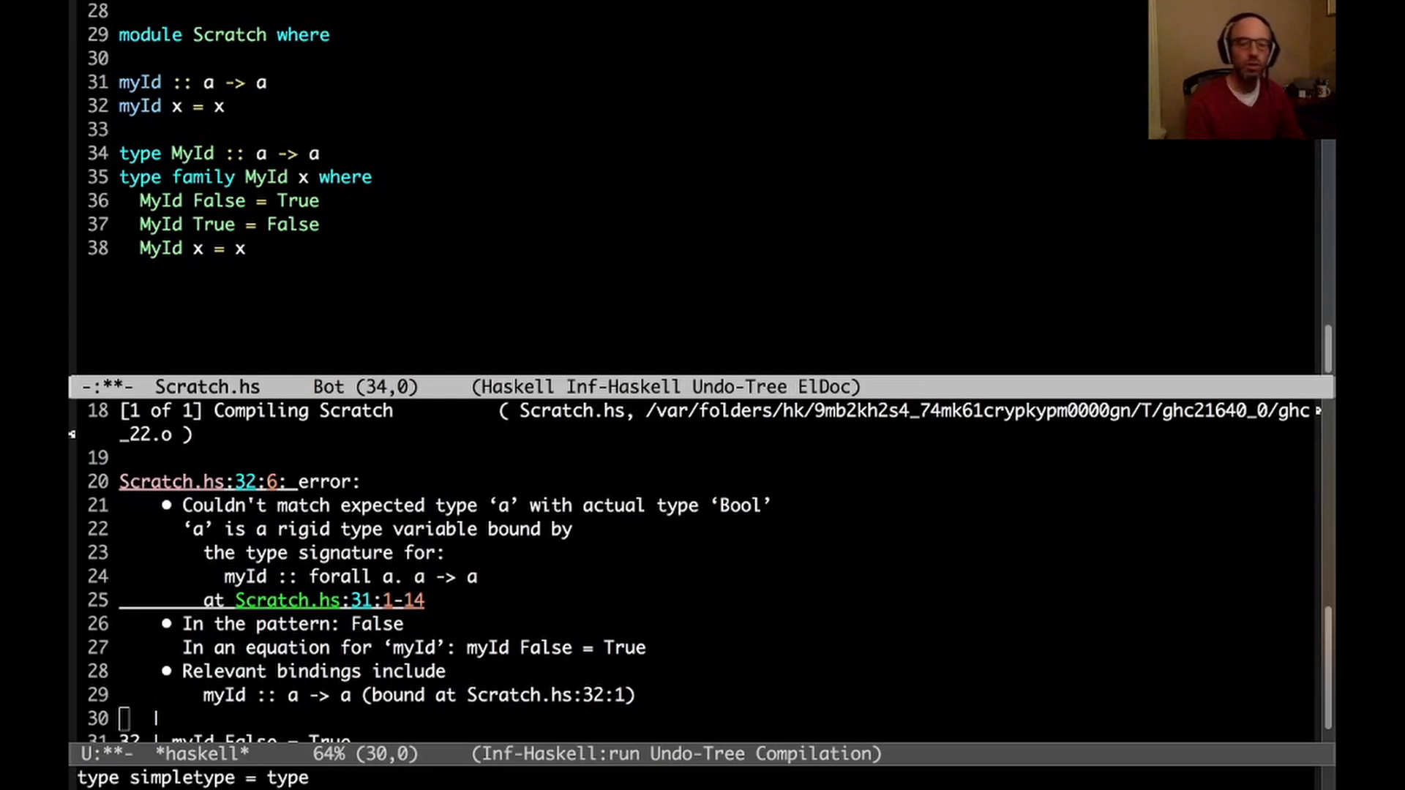
Change MyId's kind to forall a -> a -> a with a ty parameter, save and reload in GHCi.
{"action": "left_click", "coordinate": [261, 153]}
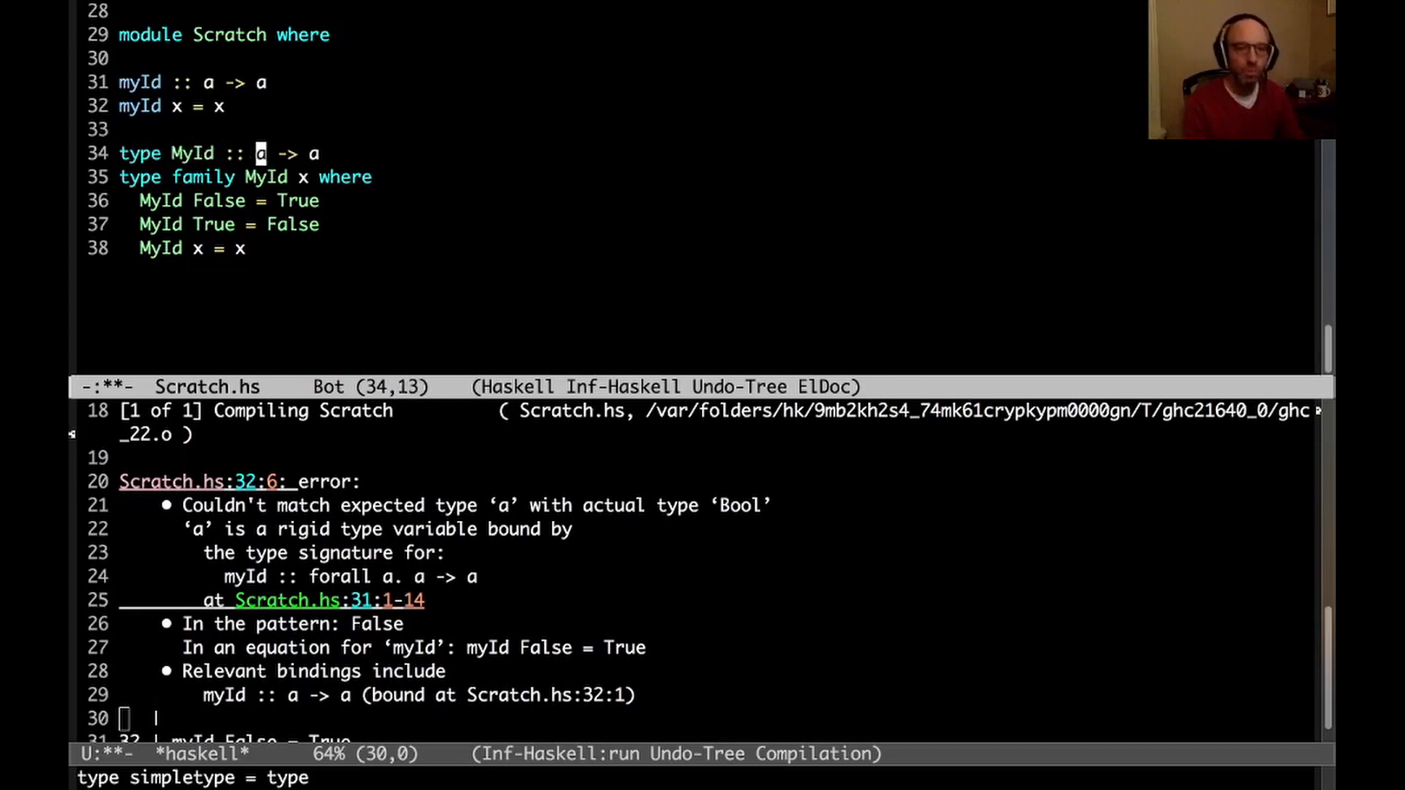
{"action": "type", "text": "forall"}
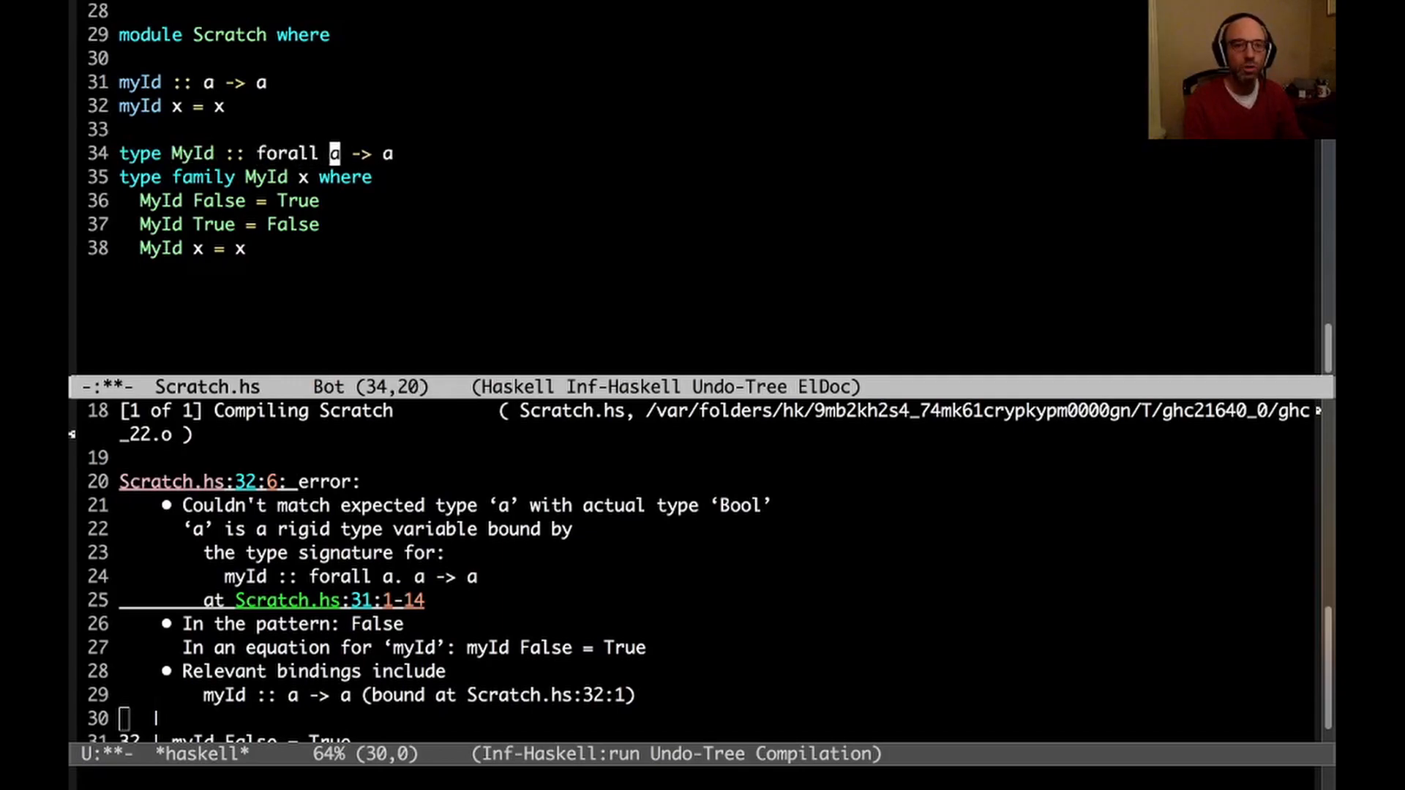
{"action": "type", "text": ". a"}
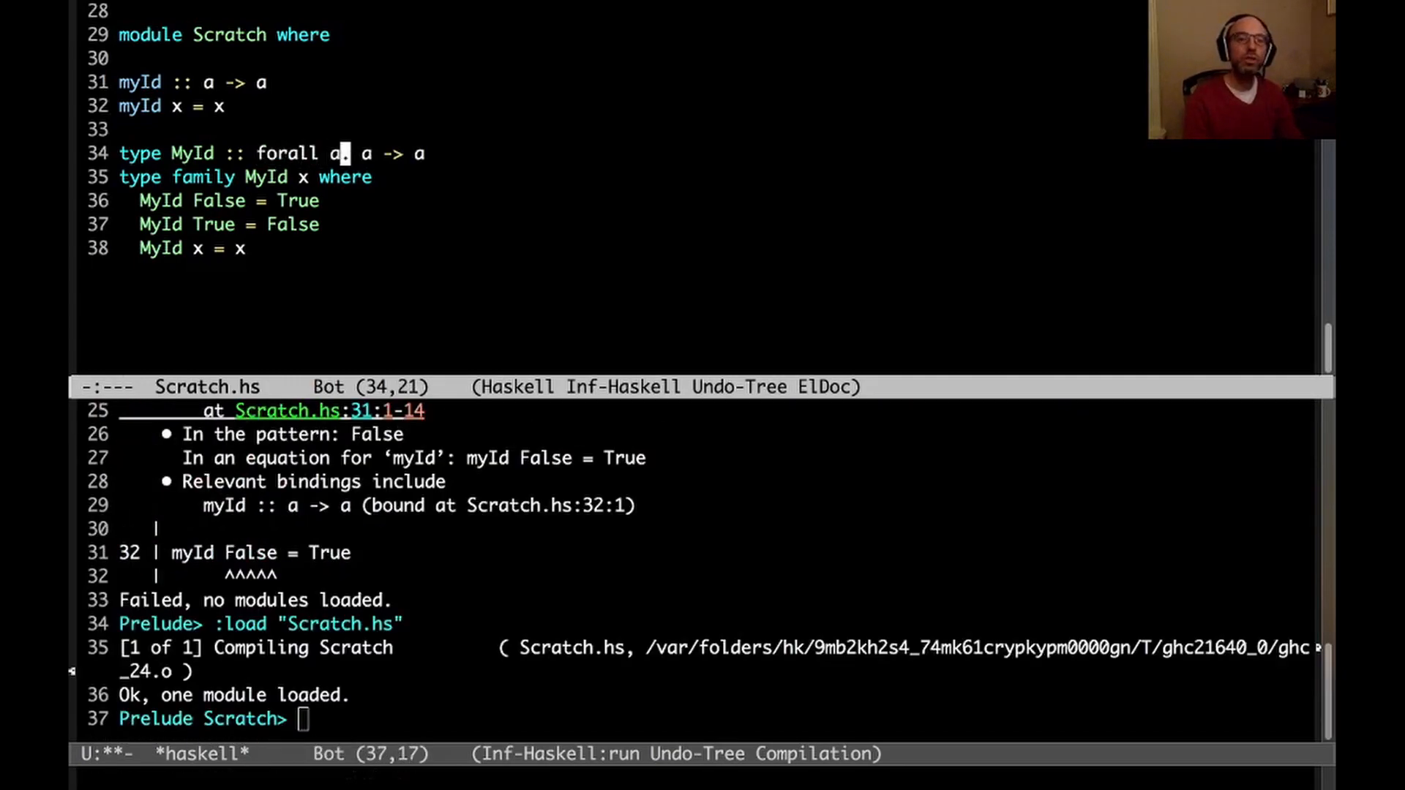
{"action": "type", "text": "."}
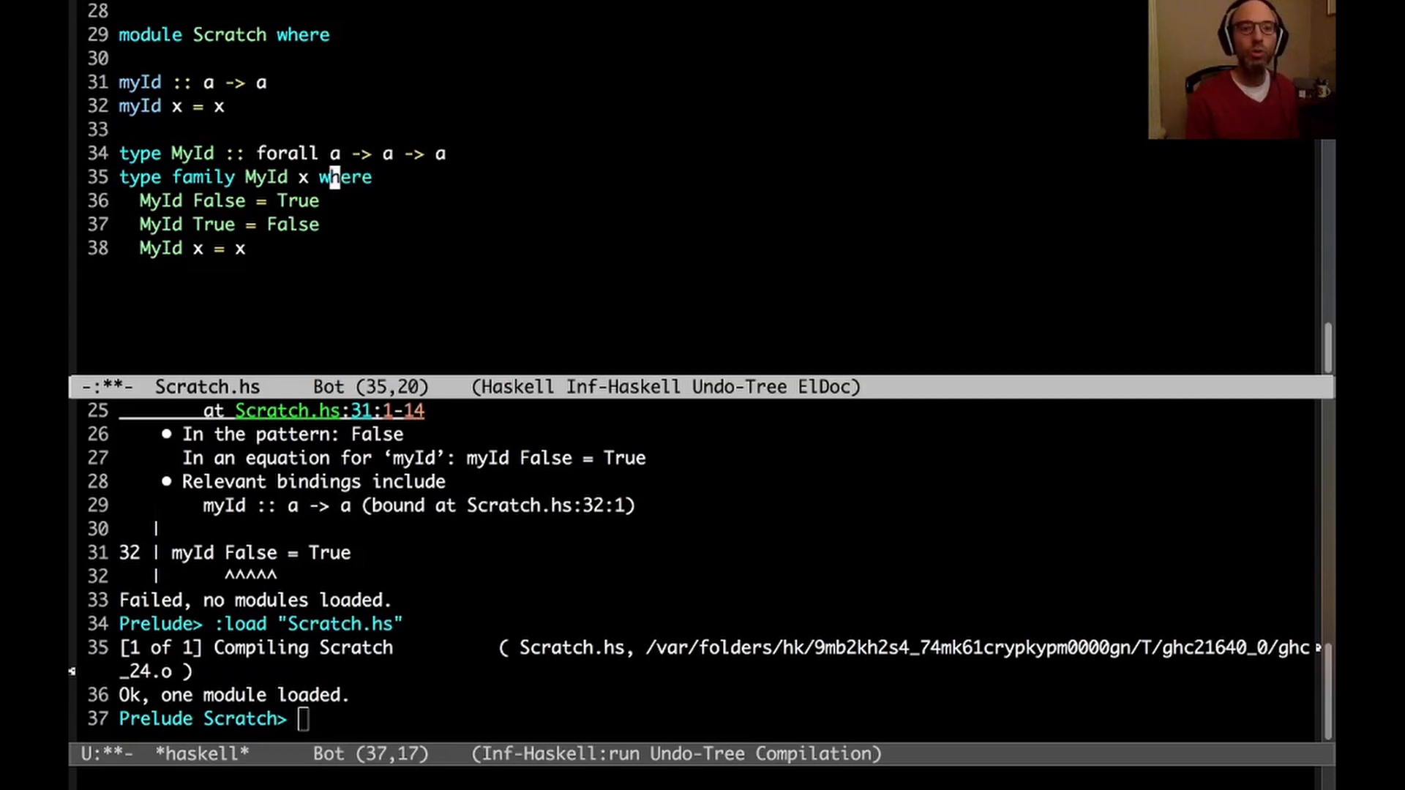
{"action": "type", "text": "ty"}
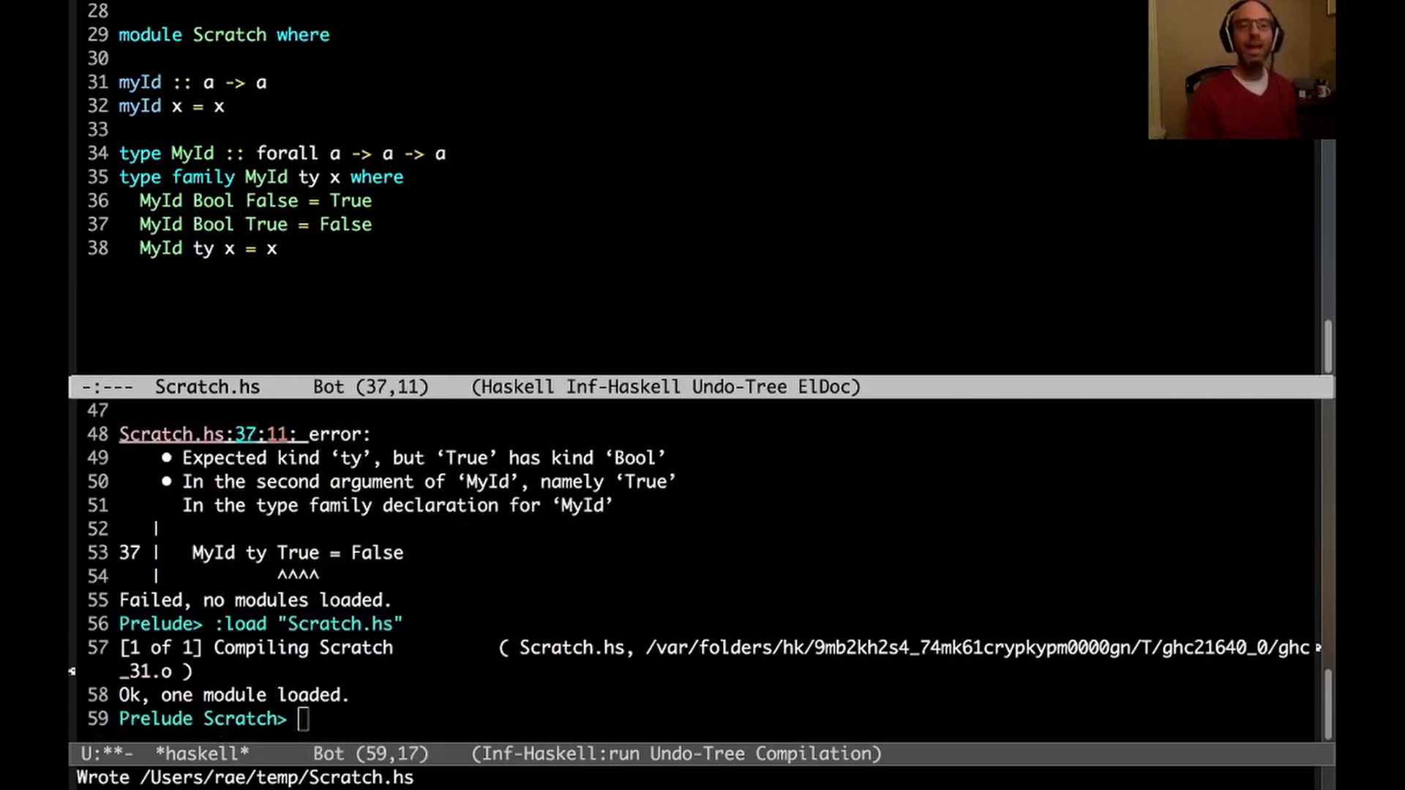
{"action": "mouse_move", "coordinate": [166, 346]}
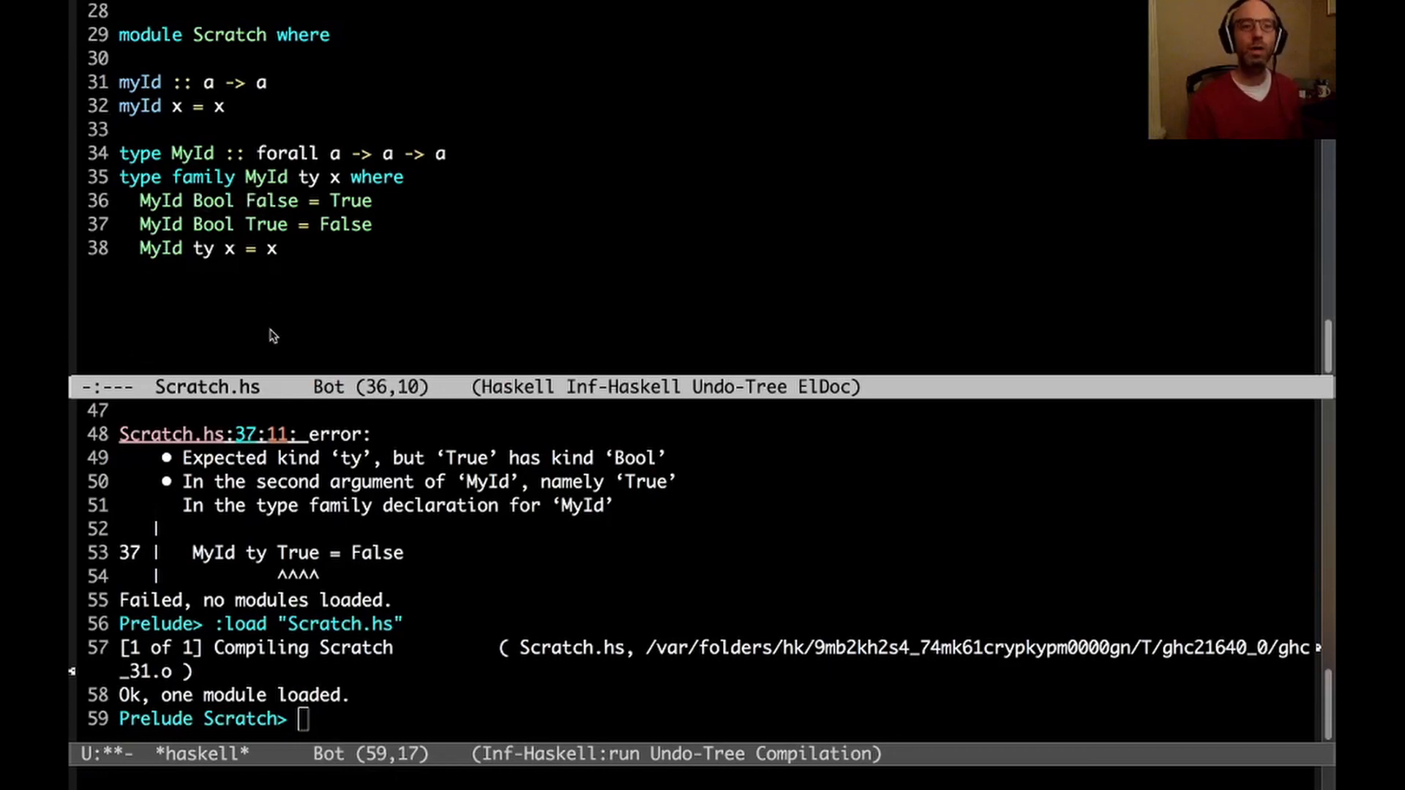
{"action": "mouse_move", "coordinate": [322, 143]}
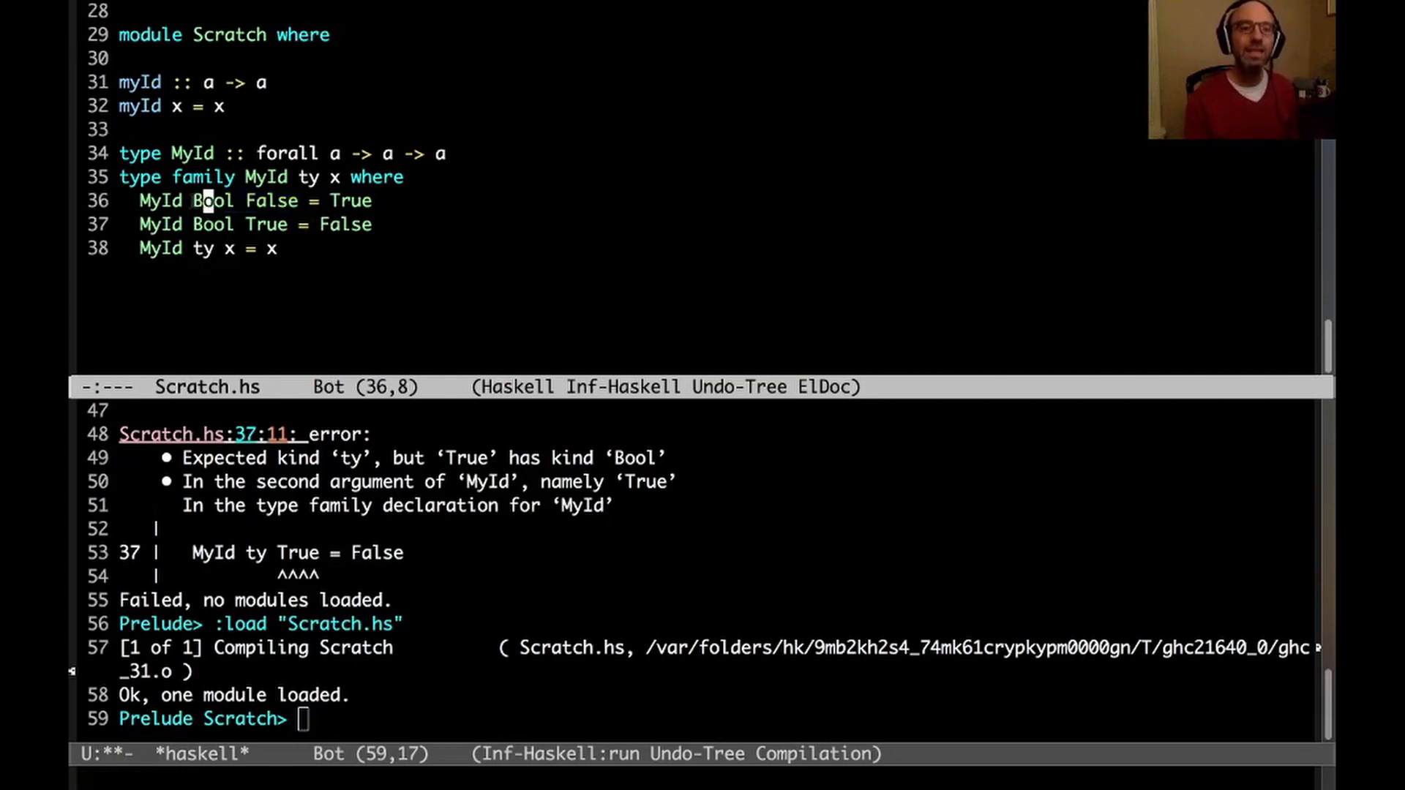
{"action": "double_click", "coordinate": [212, 200]}
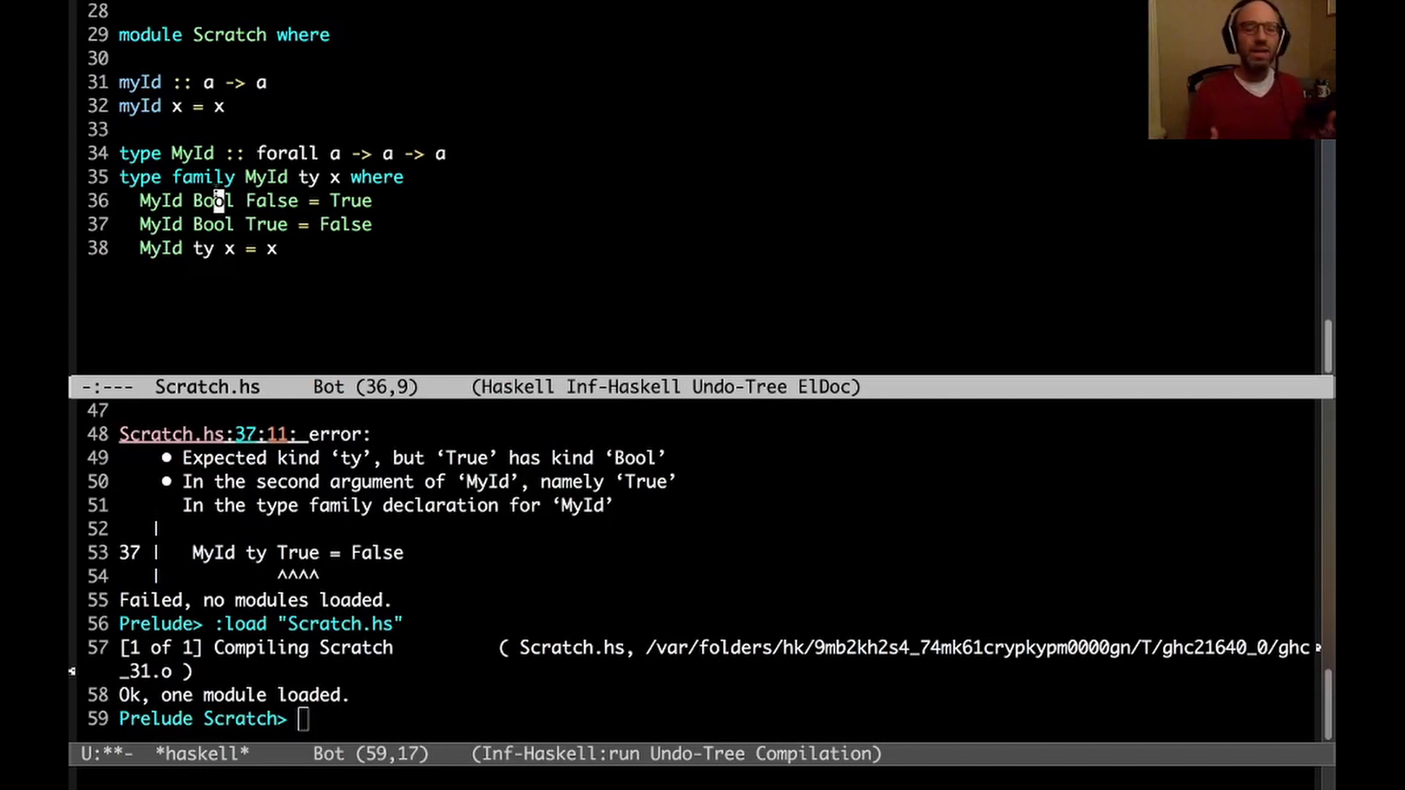
{"action": "left_click_drag", "start_coordinate": [205, 82], "coordinate": [269, 82]}
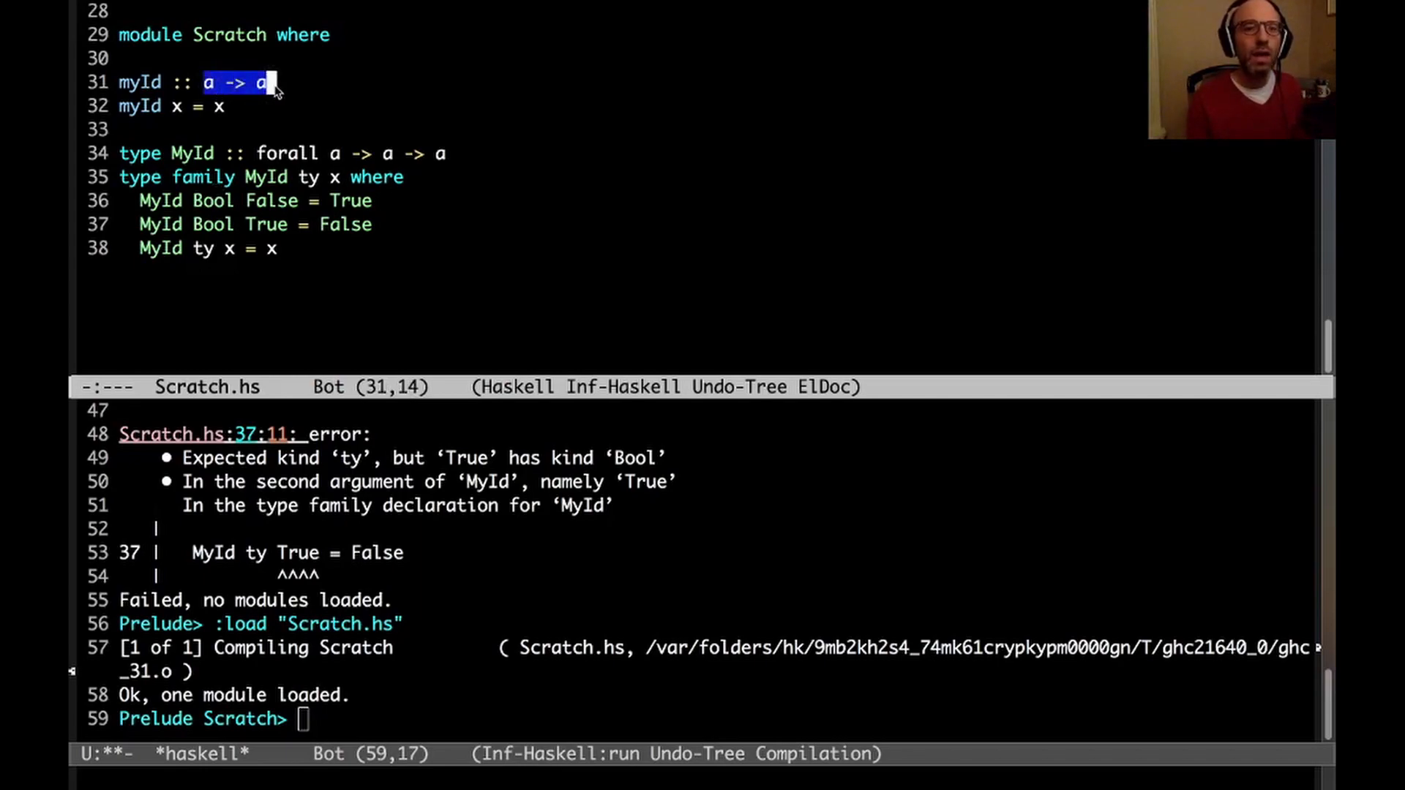
{"action": "left_click", "coordinate": [224, 105]}
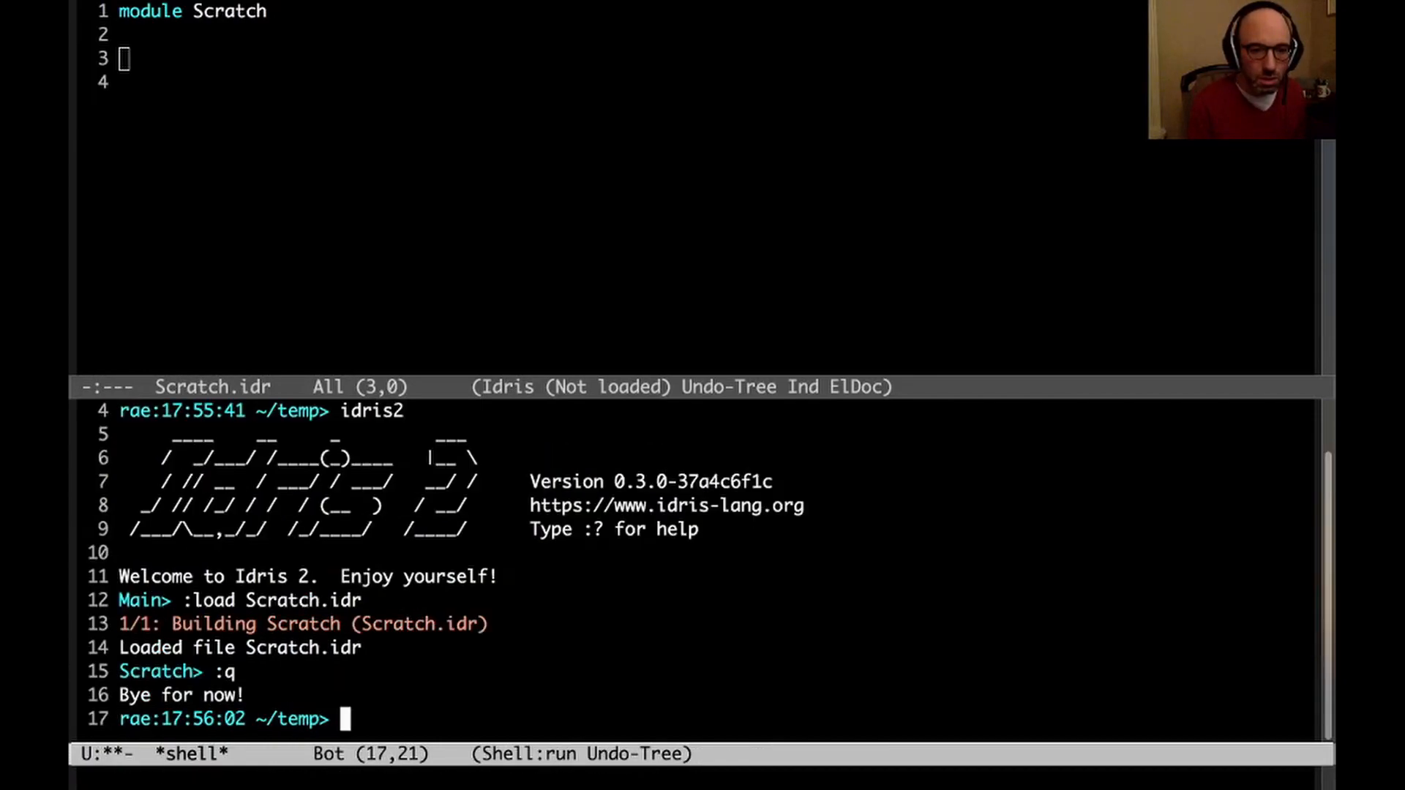
Start idris2, :load Scratch.idr, define myId : a -> a with myId x = x, and reload with :r.
{"action": "type", "text": "ls"}
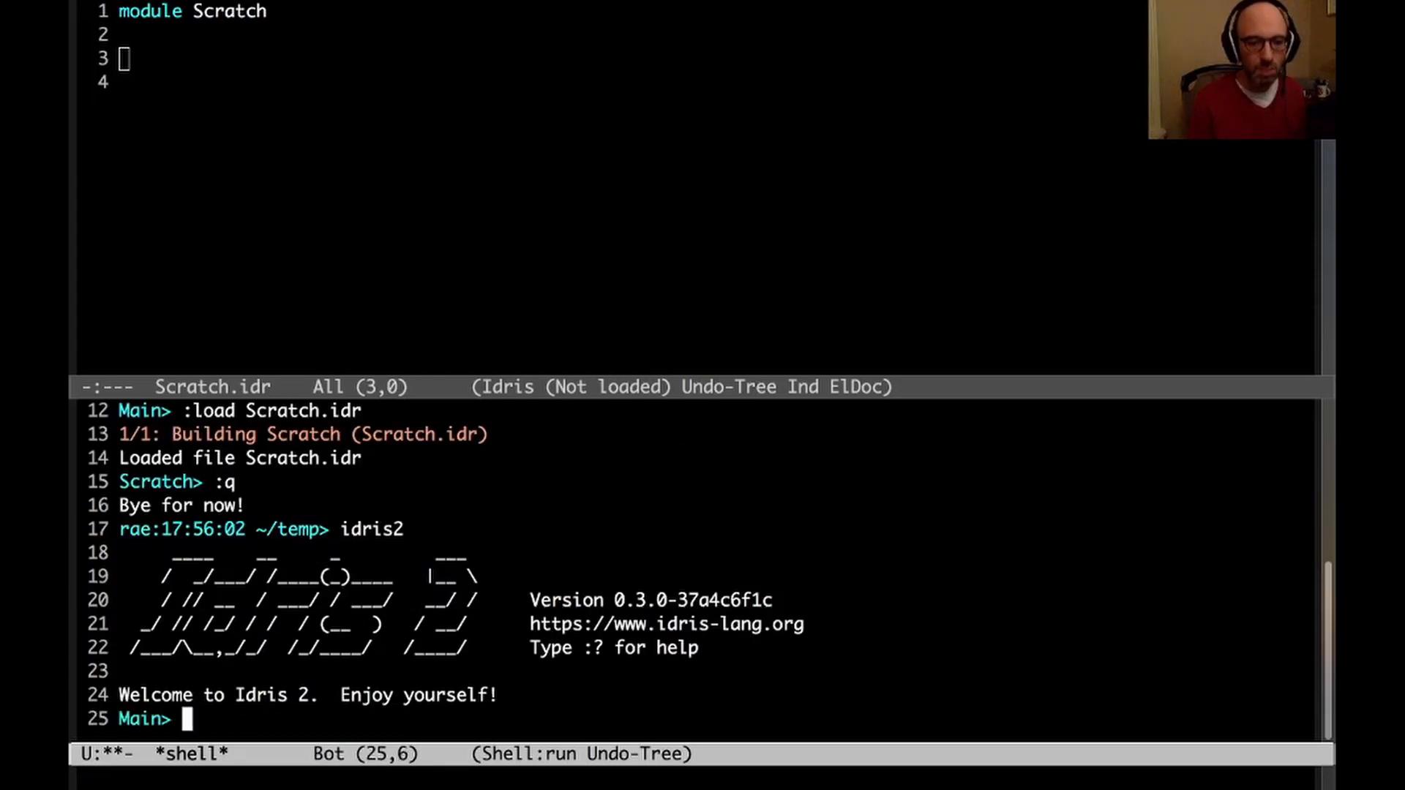
{"action": "type", "text": ":load Scratch.idr"}
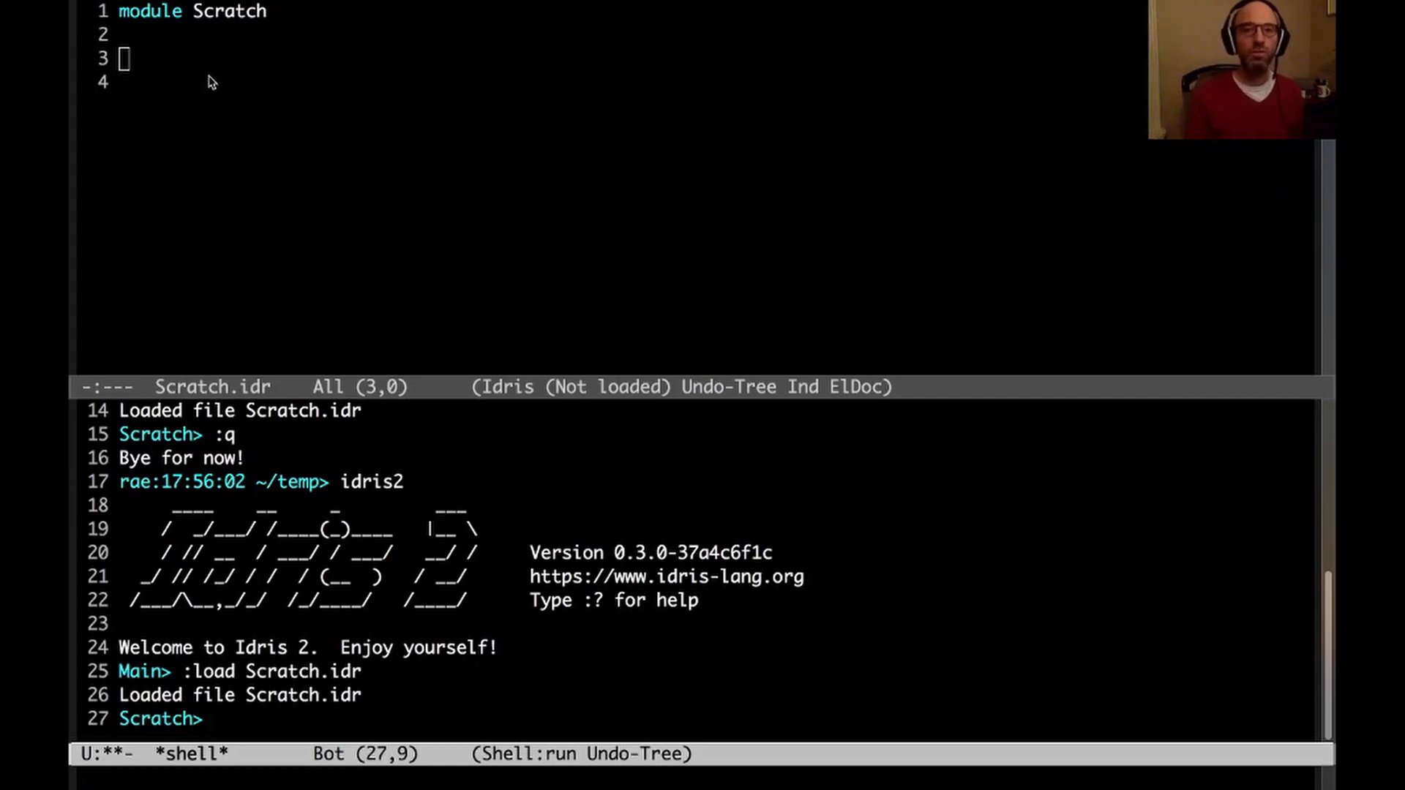
{"action": "type", "text": "m"}
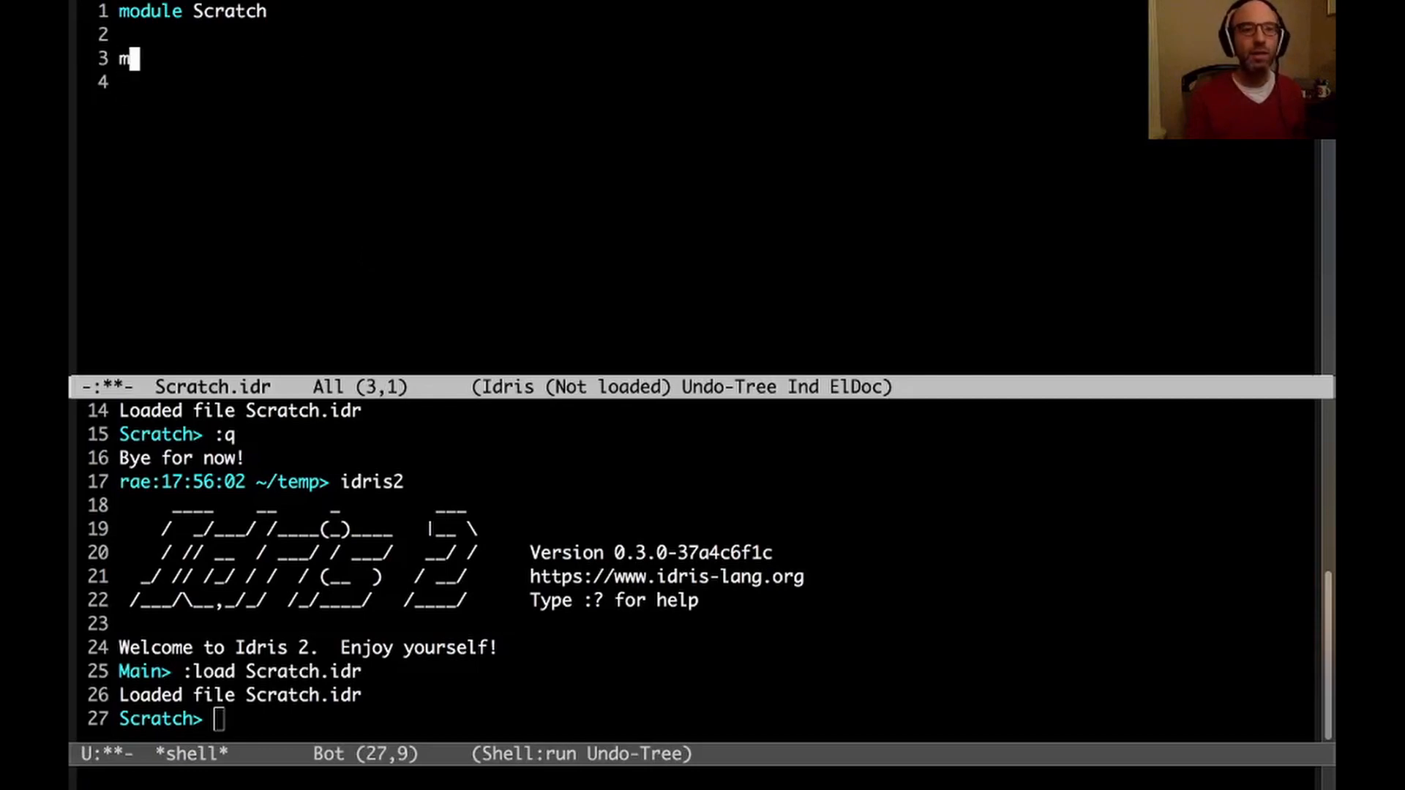
{"action": "type", "text": "yId : a -> a"}
{"action": "type", "text": "myId x = x"}
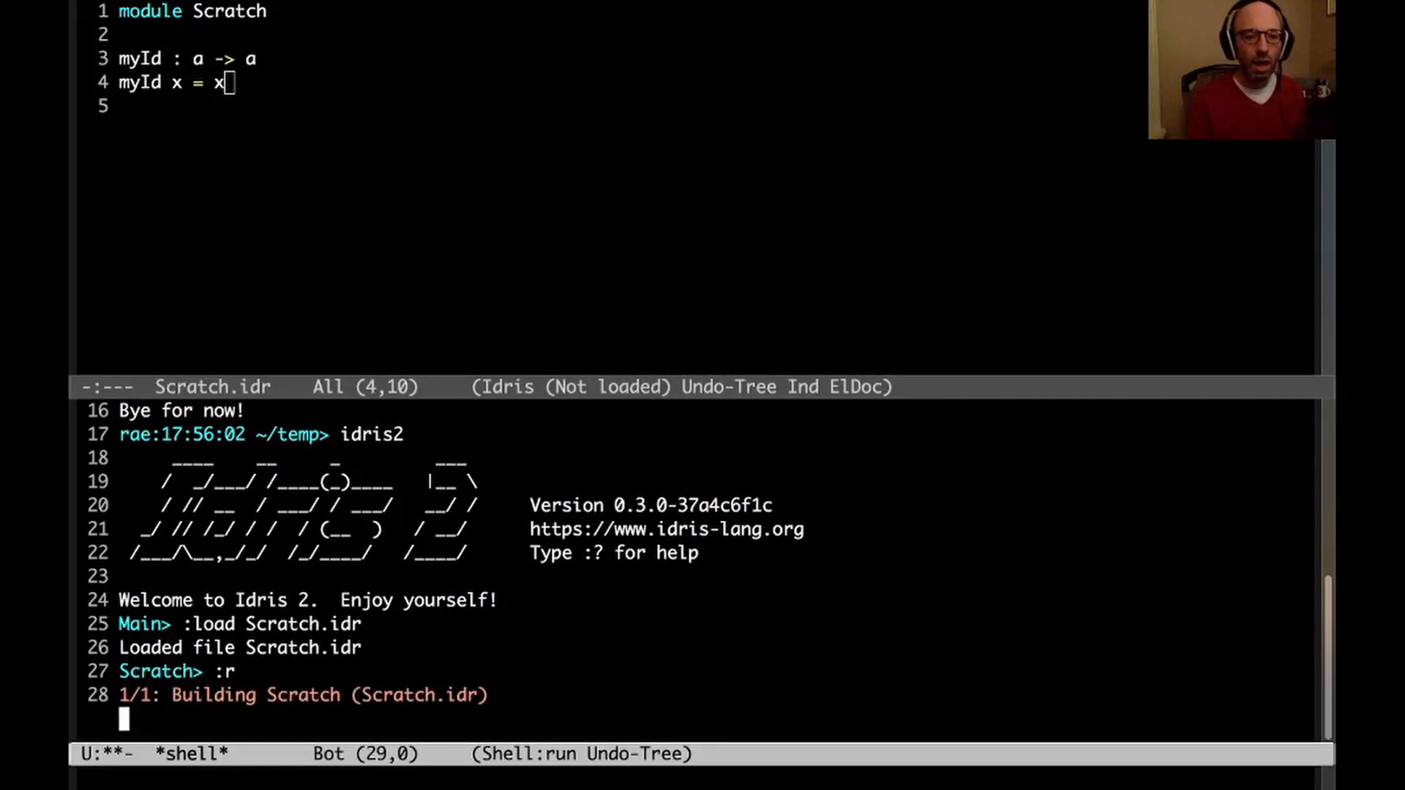
{"action": "key", "text": "Return"}
{"action": "type", "text": "myId T"}
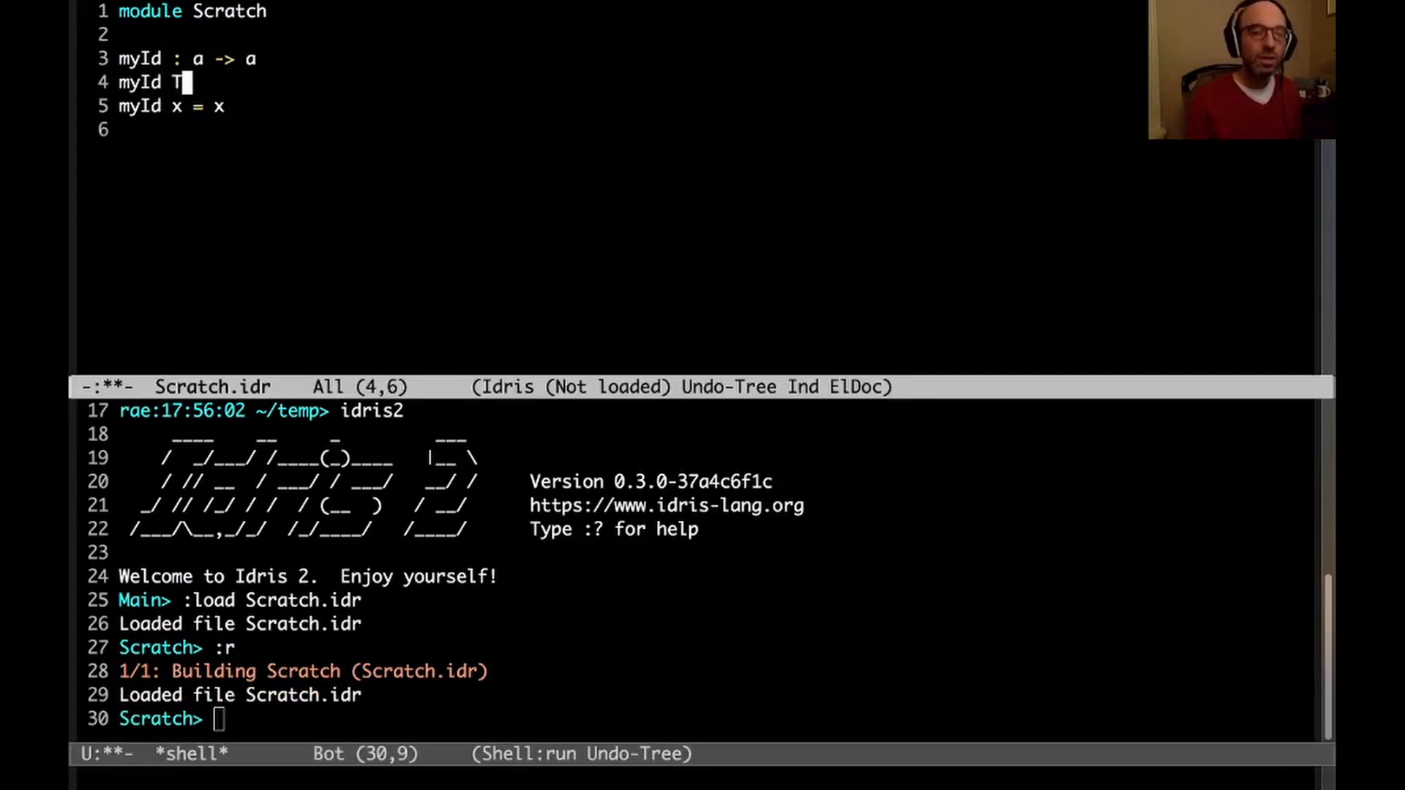
Add myId False = True, see it rejected, then give myId the signature {a : Type} -> a -> a.
{"action": "type", "text": "alse ="}
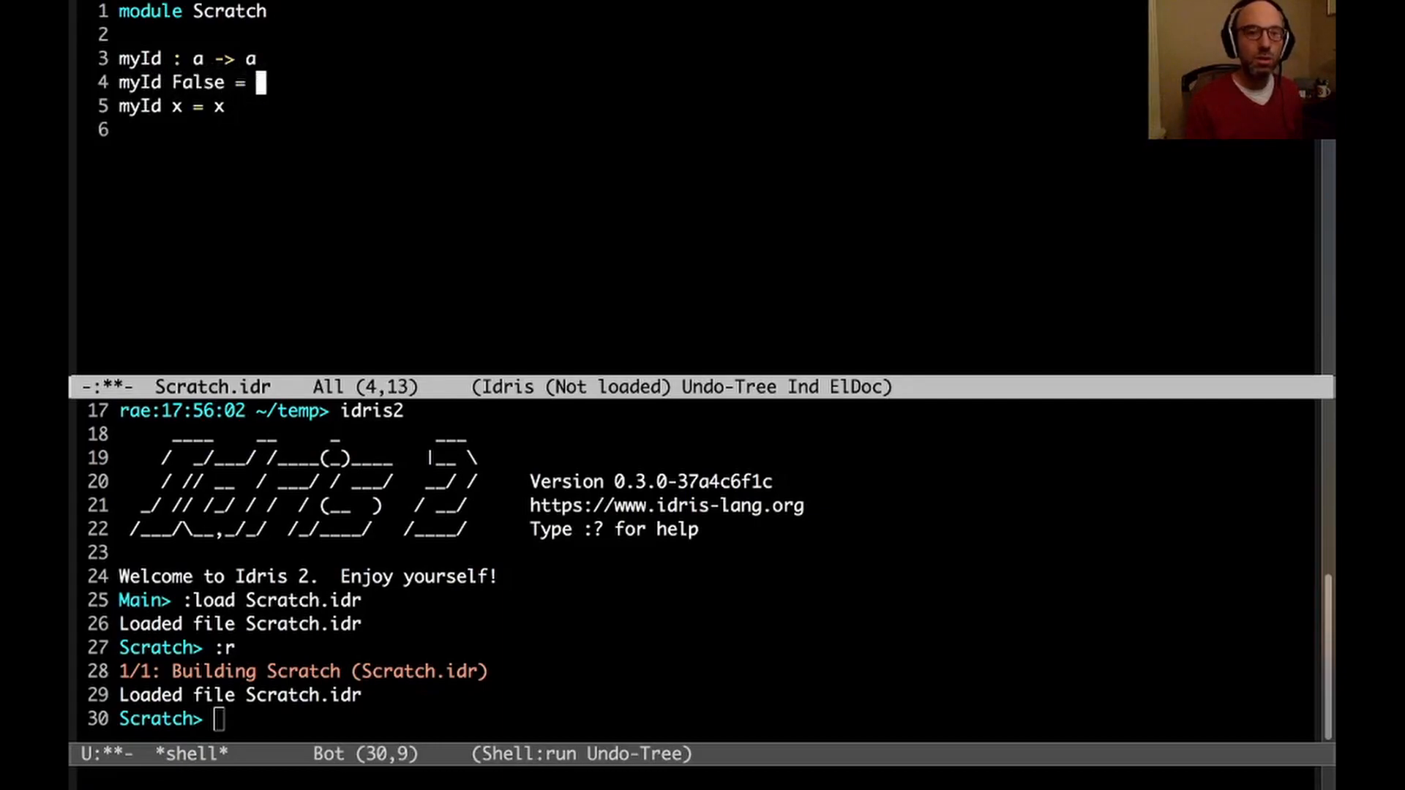
{"action": "type", "text": "True"}
{"action": "left_click", "coordinate": [717, 719]}
{"action": "type", "text": ":r"}
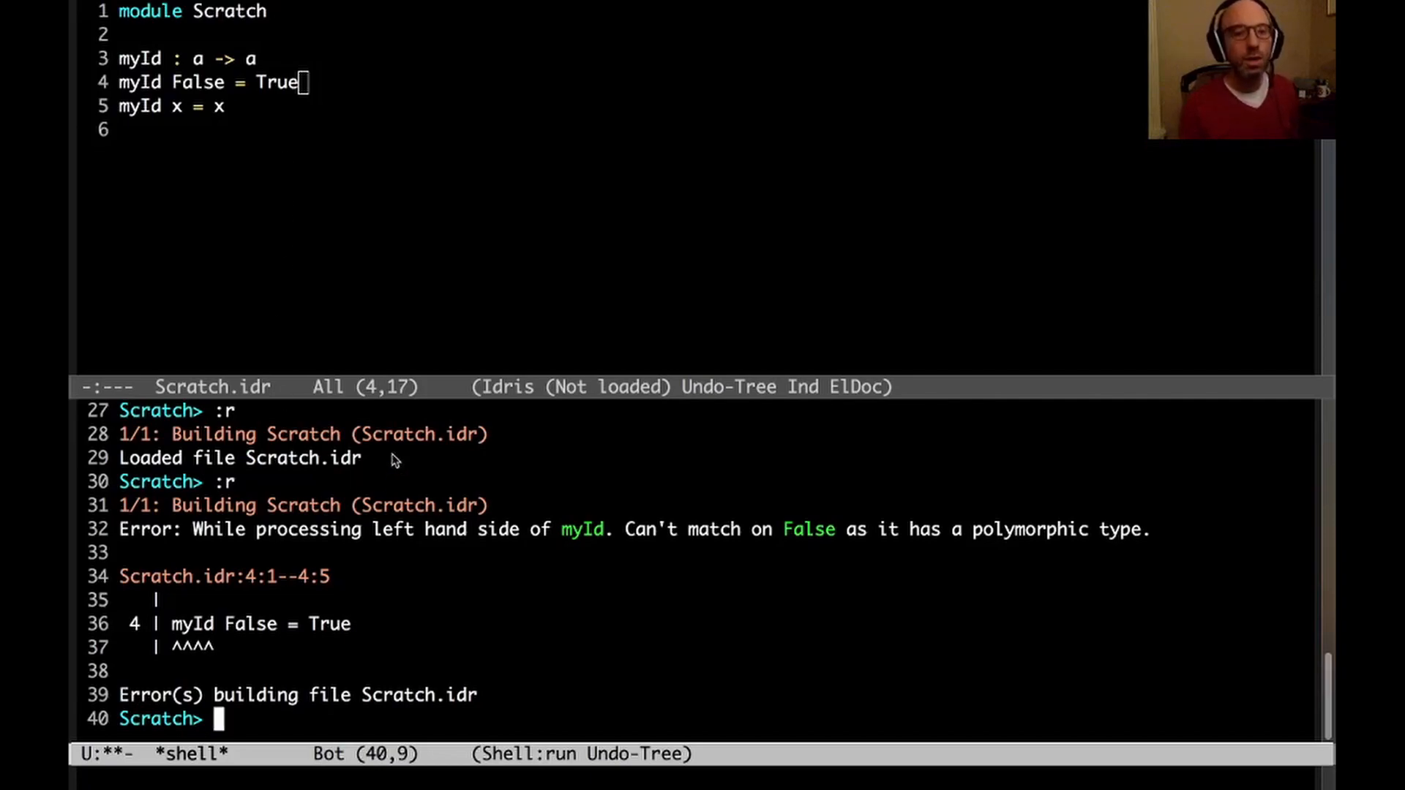
{"action": "mouse_move", "coordinate": [195, 146]}
{"action": "type", "text": "(a :"}
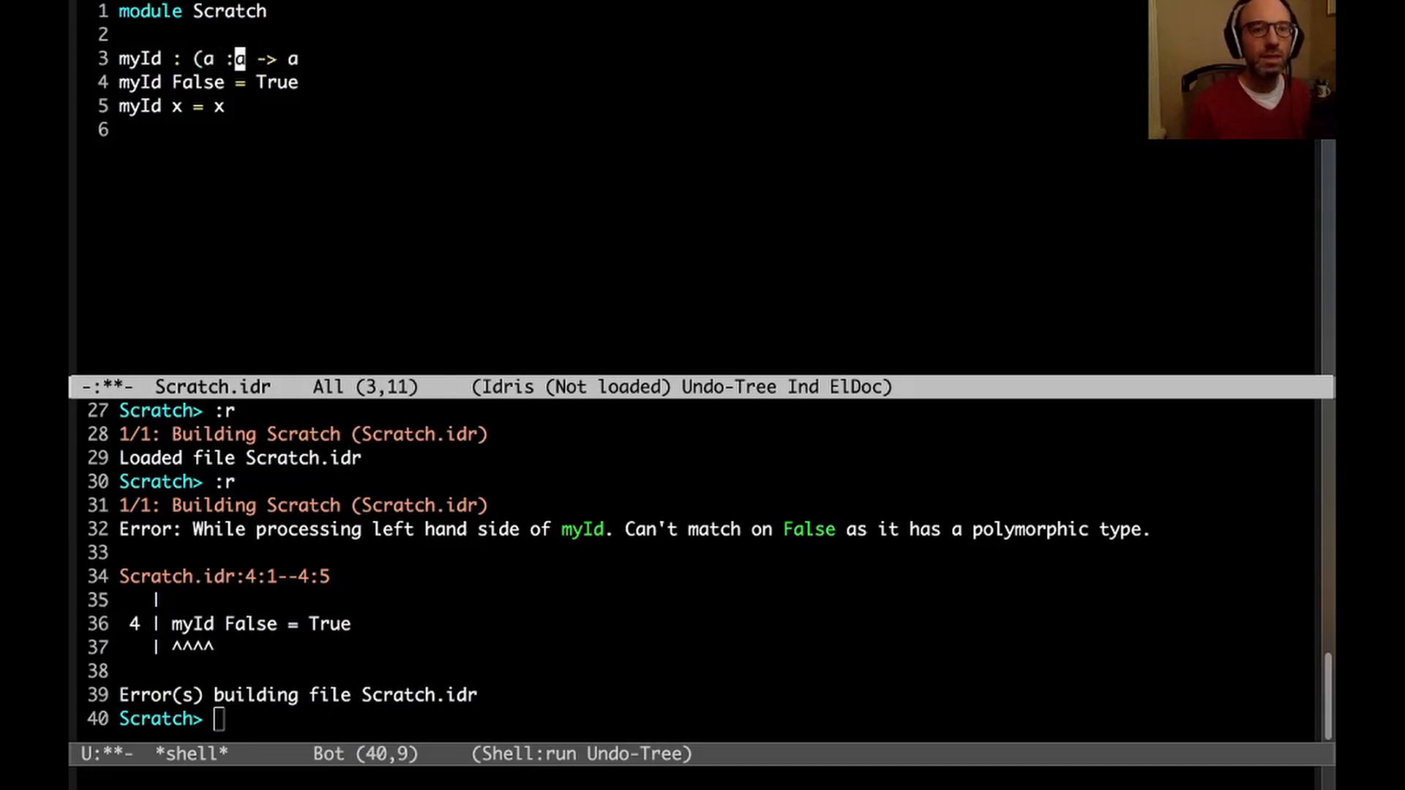
{"action": "type", "text": "Type)"}
{"action": "left_click", "coordinate": [717, 718]}
{"action": "type", "text": ":r"}
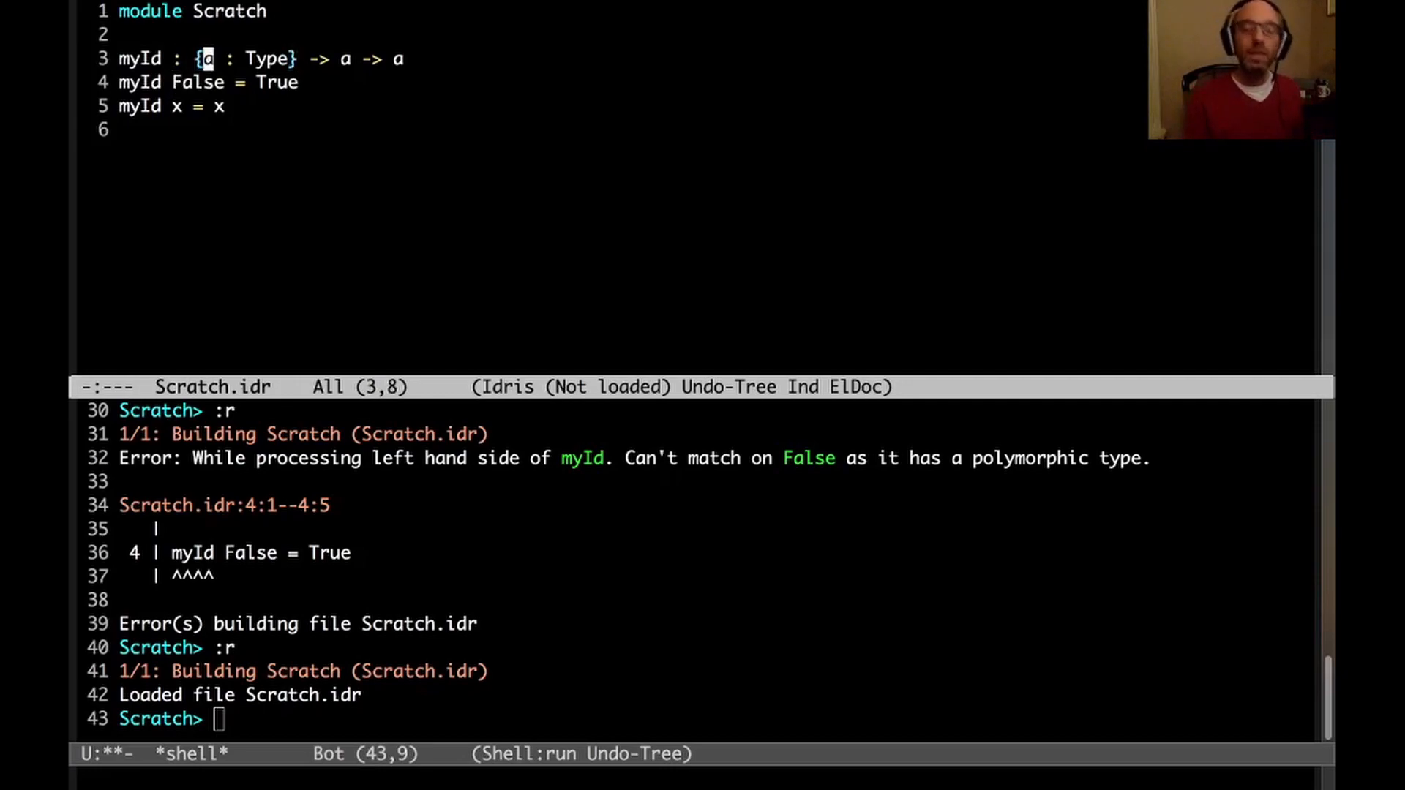
Mark myId's type argument with quantity 0 and reload with :r to see the polymorphic-type error.
{"action": "type", "text": "0"}
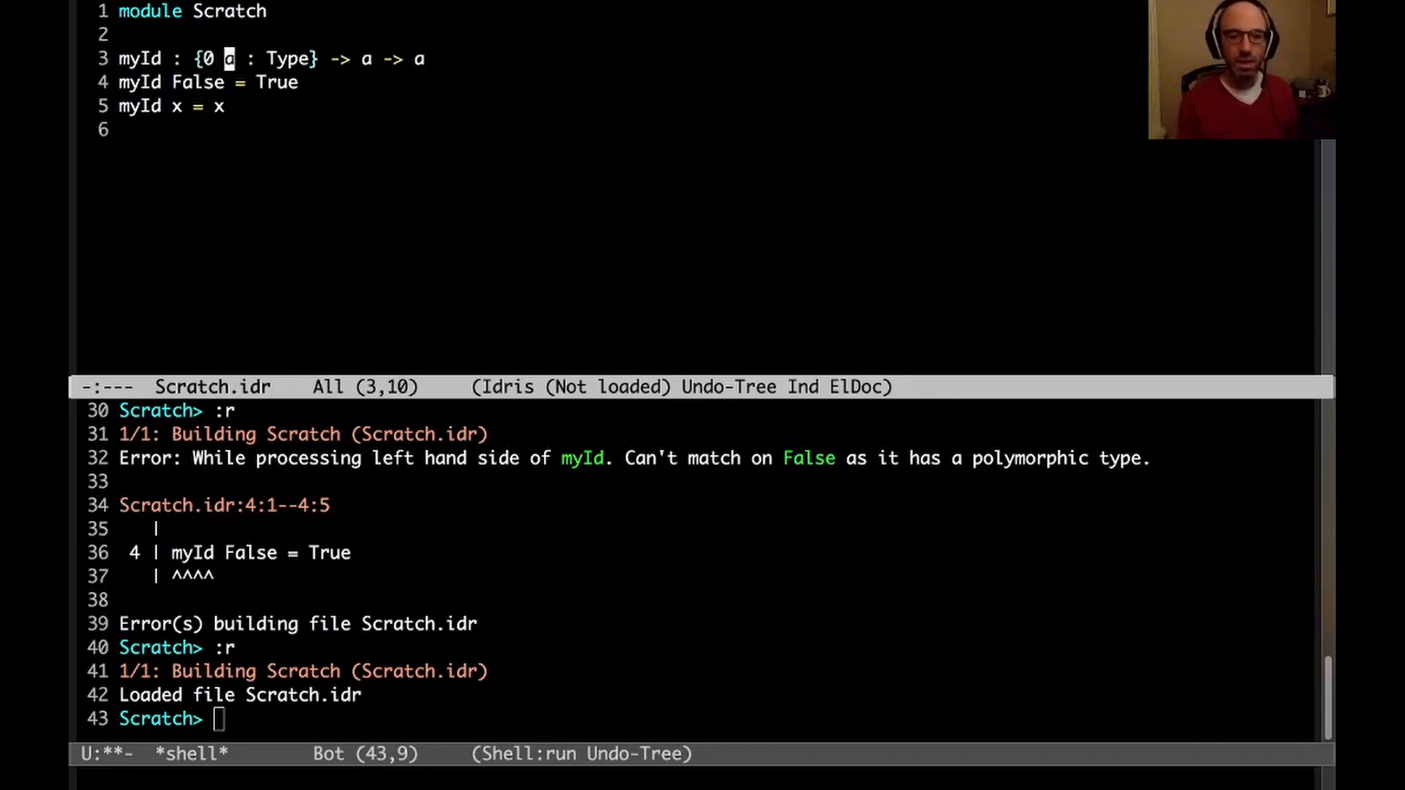
{"action": "type", "text": ":r"}
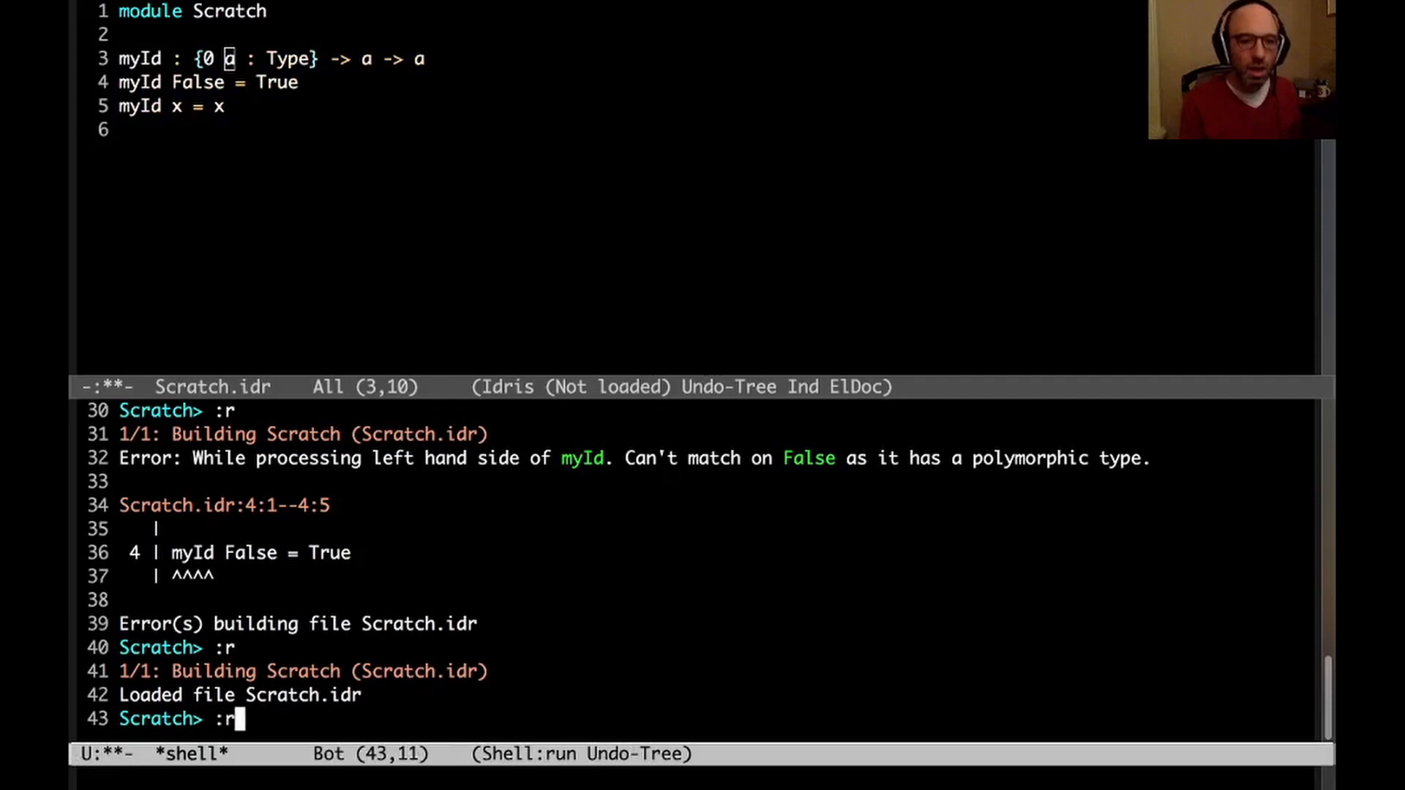
{"action": "key", "text": "Return"}
{"action": "type", "text": "{-"}
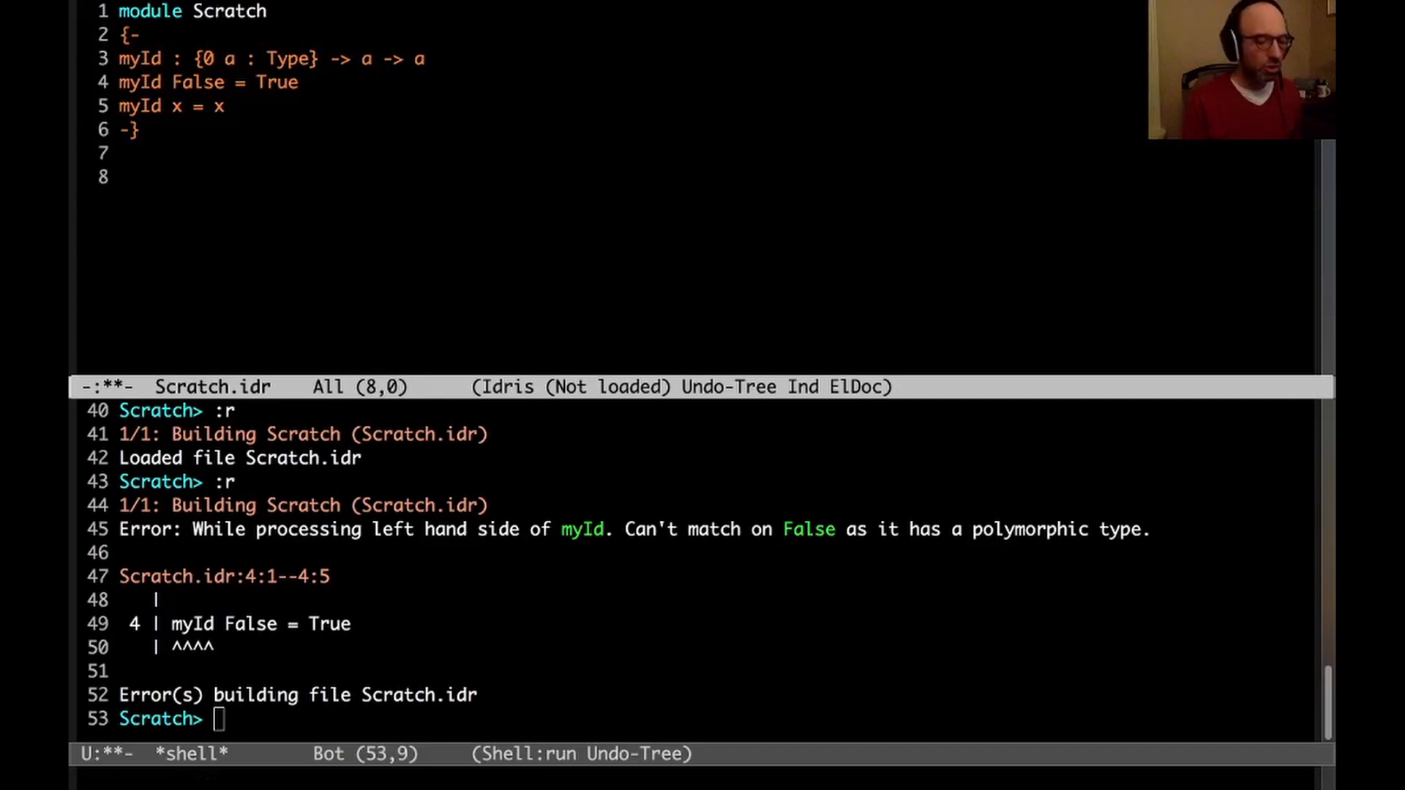
Define f : Int as (\ x => x) 5, reload, then mark the lambda binder x with quantity 0.
{"action": "type", "text": "f : I"}
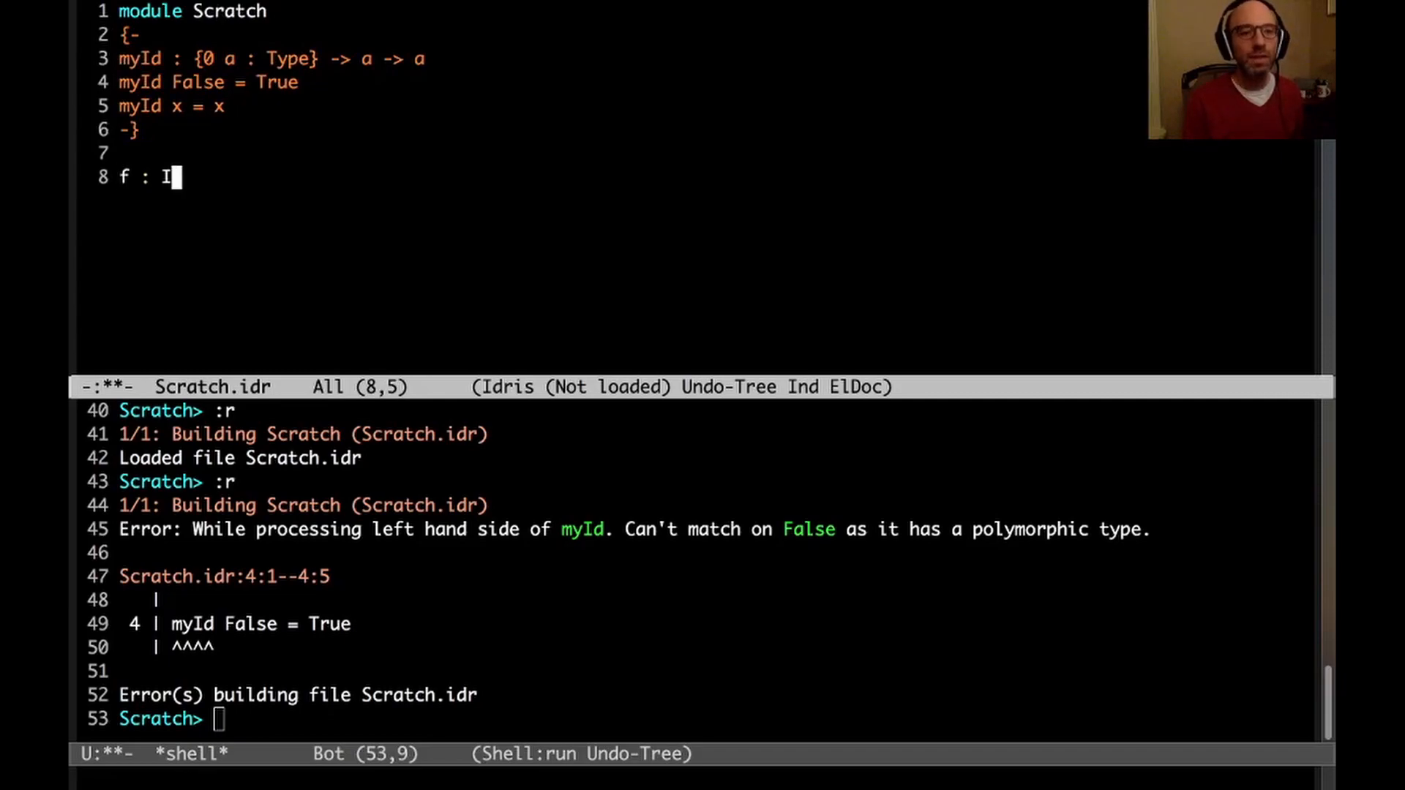
{"action": "type", "text": "nt"}
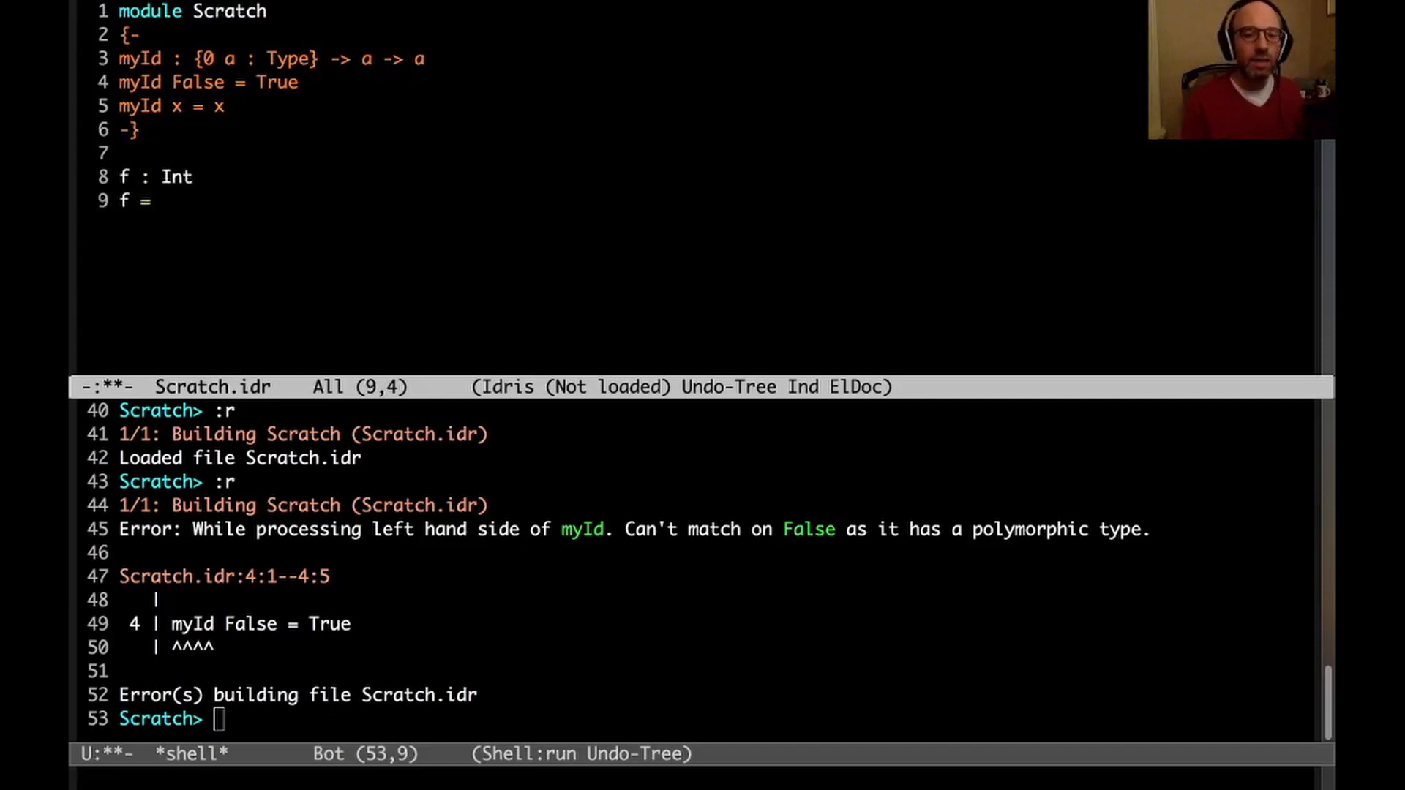
{"action": "type", "text": "("}
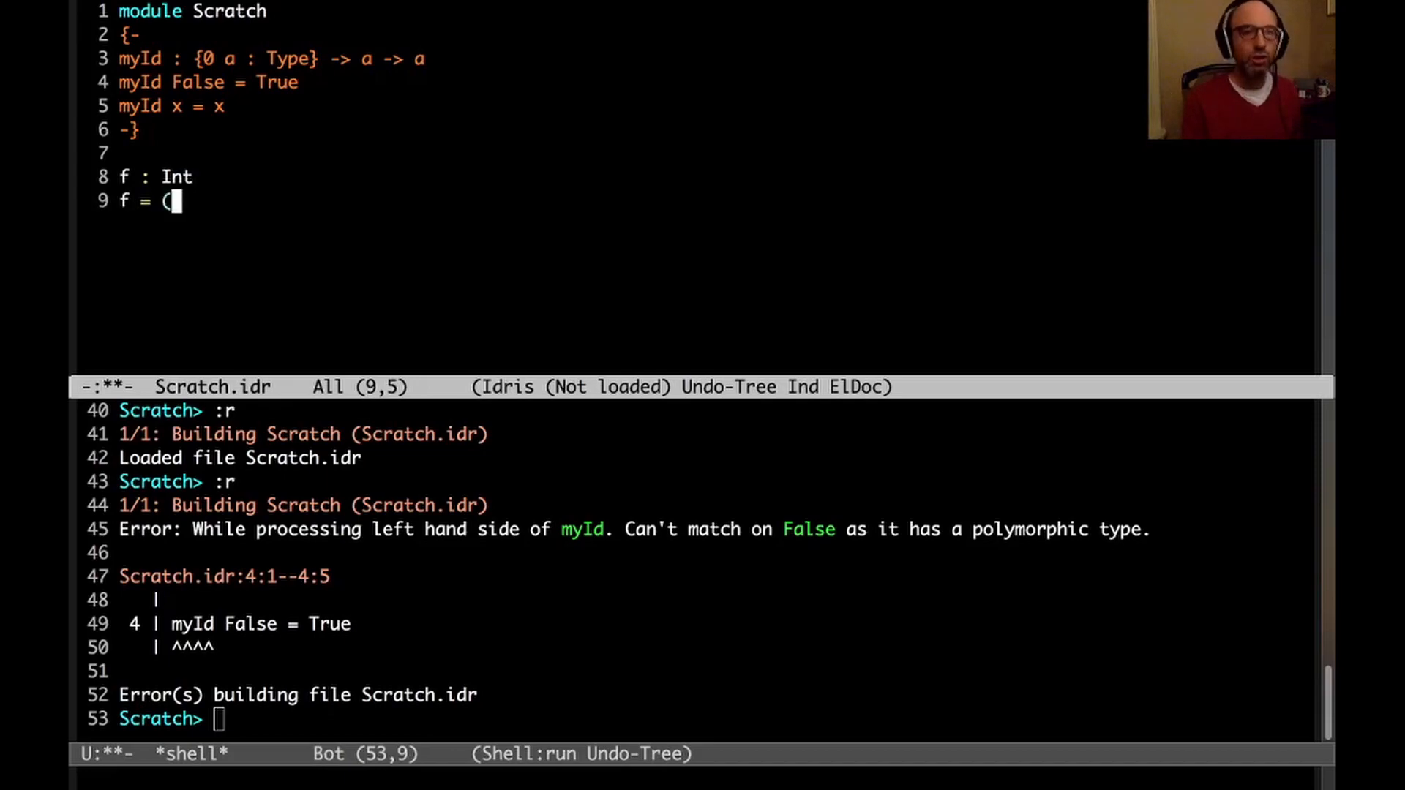
{"action": "type", "text": "\\ x => x) 5"}
{"action": "left_click", "coordinate": [718, 719]}
{"action": "type", "text": ":r"}
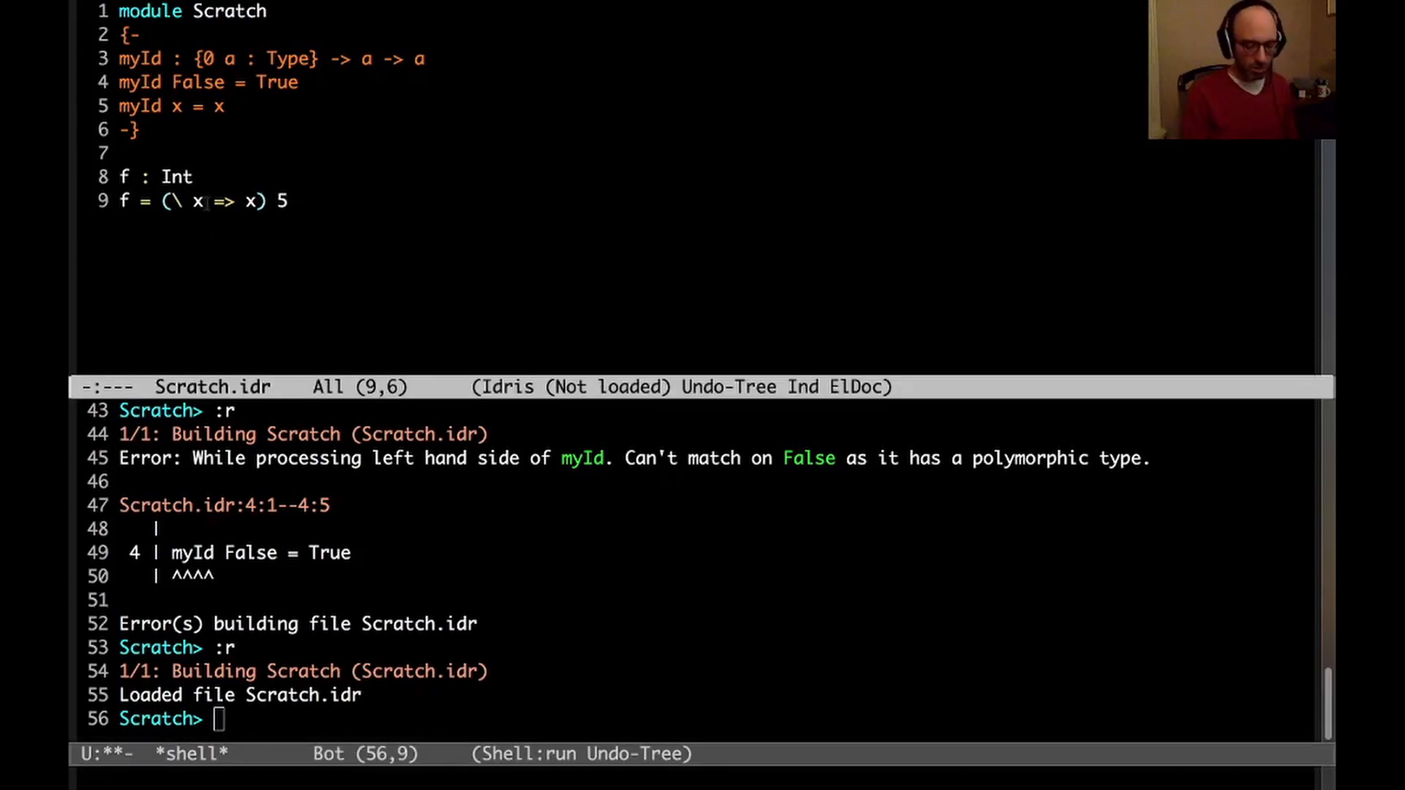
{"action": "type", "text": "0"}
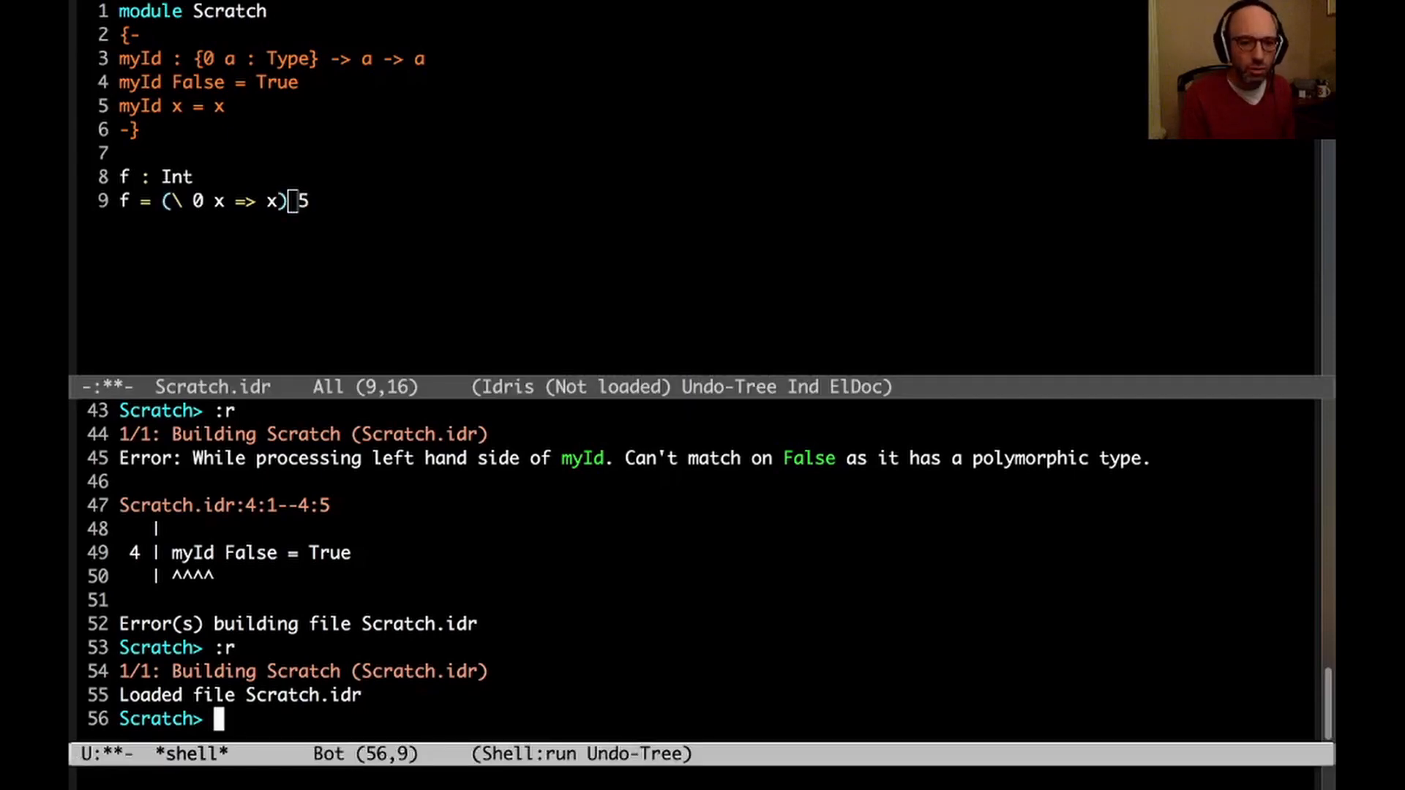
Reload with :r to see Idris reject the erased lambda argument as inaccessible.
{"action": "key", "text": "Return"}
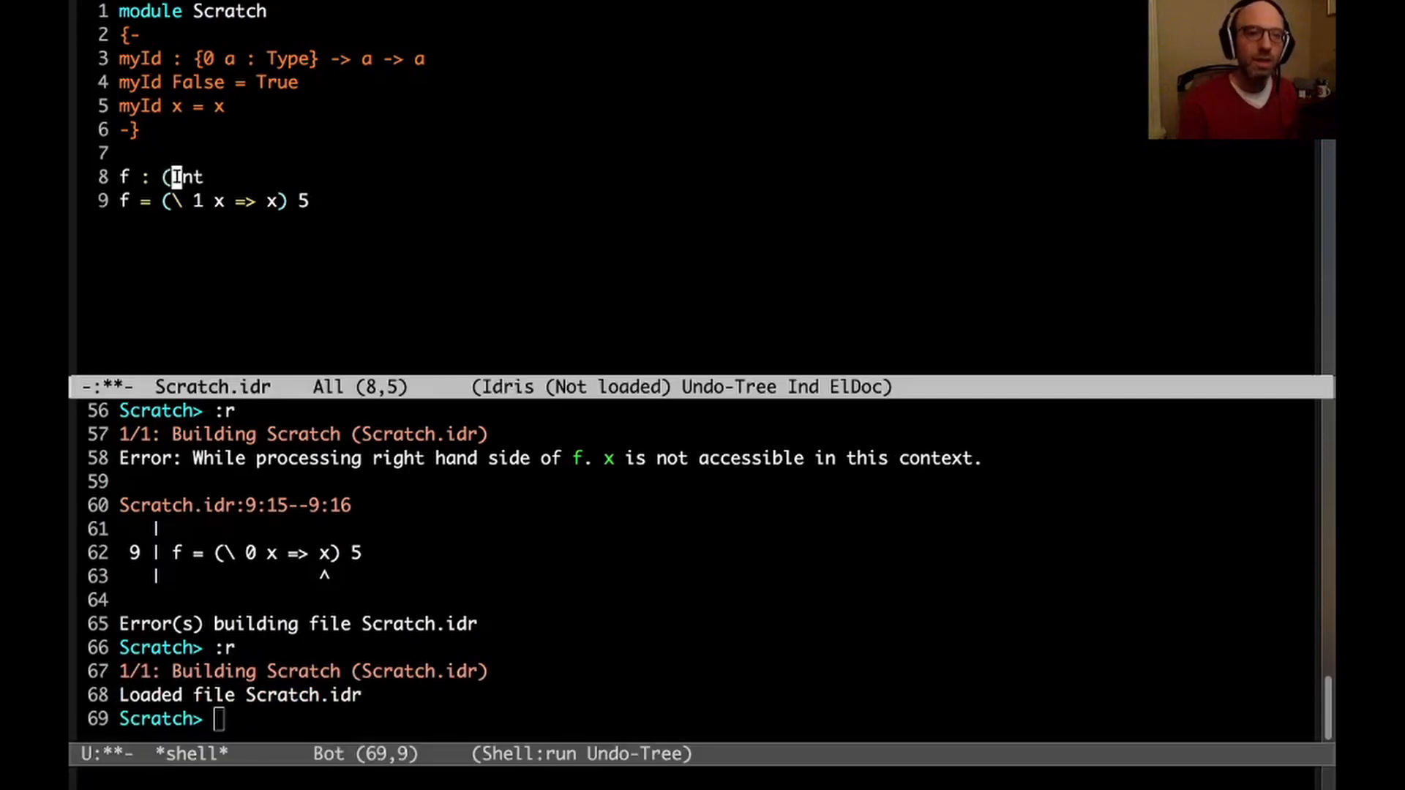
Rewrite f's signature to apply the lambda (\ 0 x => x) to Int.
{"action": "type", "text": "\\ 0 x ="}
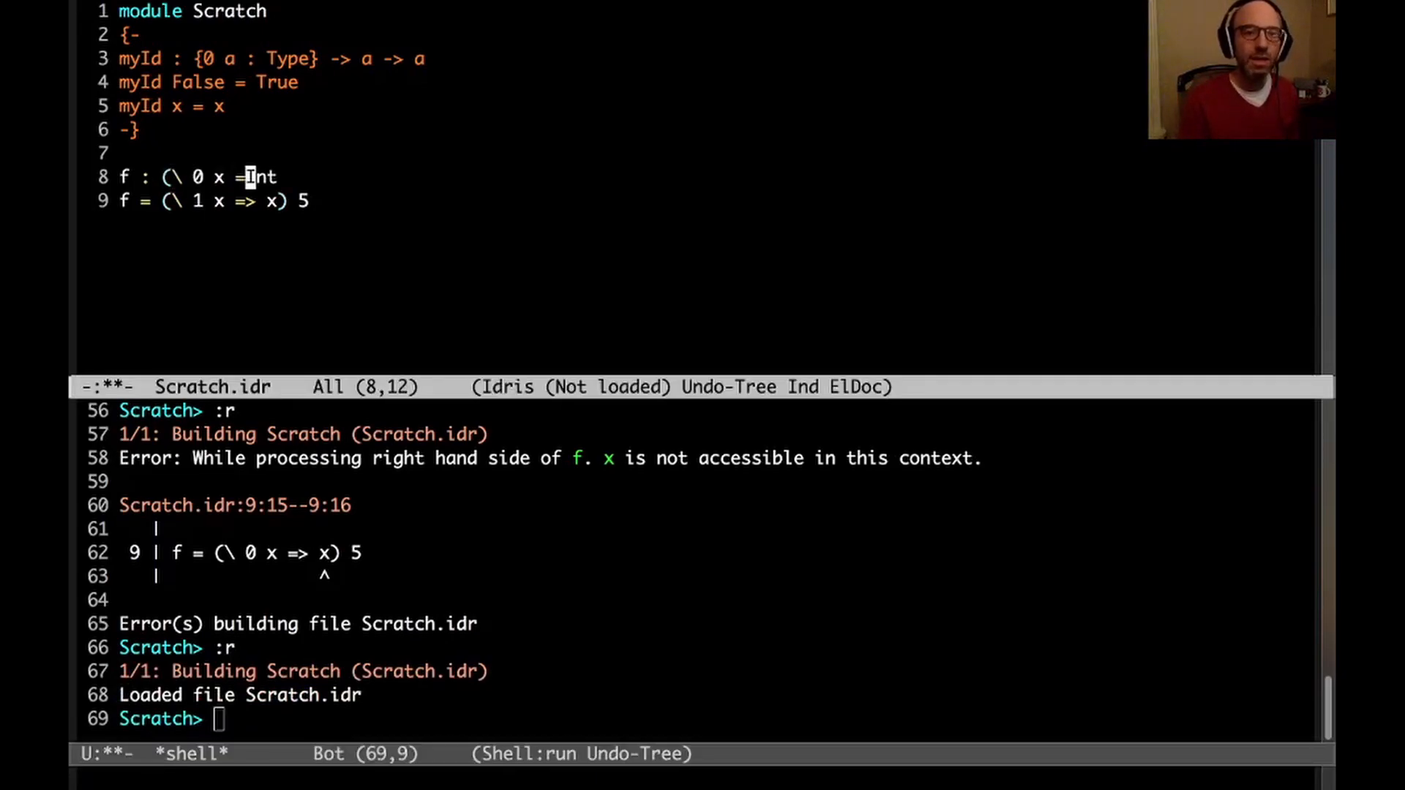
{"action": "type", "text": "=> x)"}
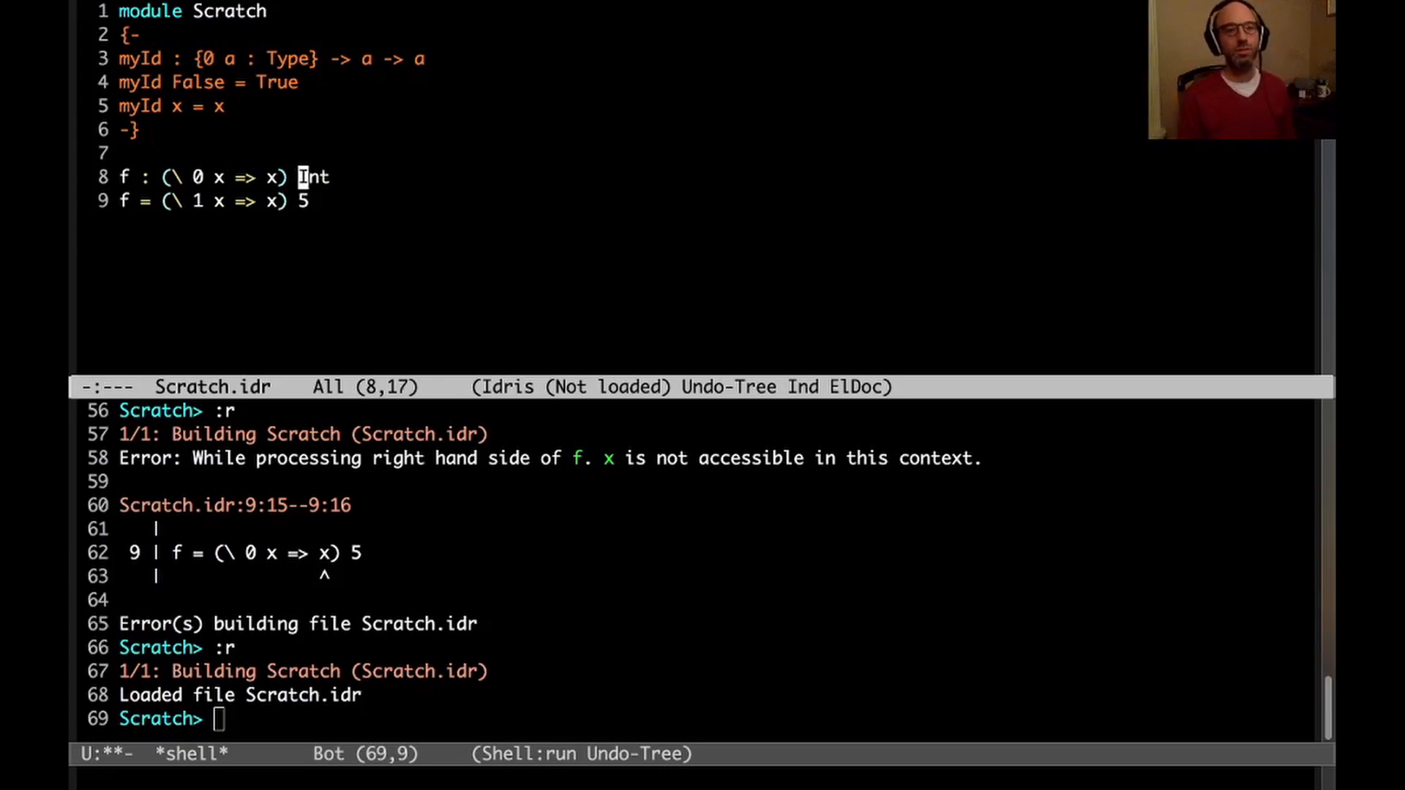
{"action": "type", "text": "\""}
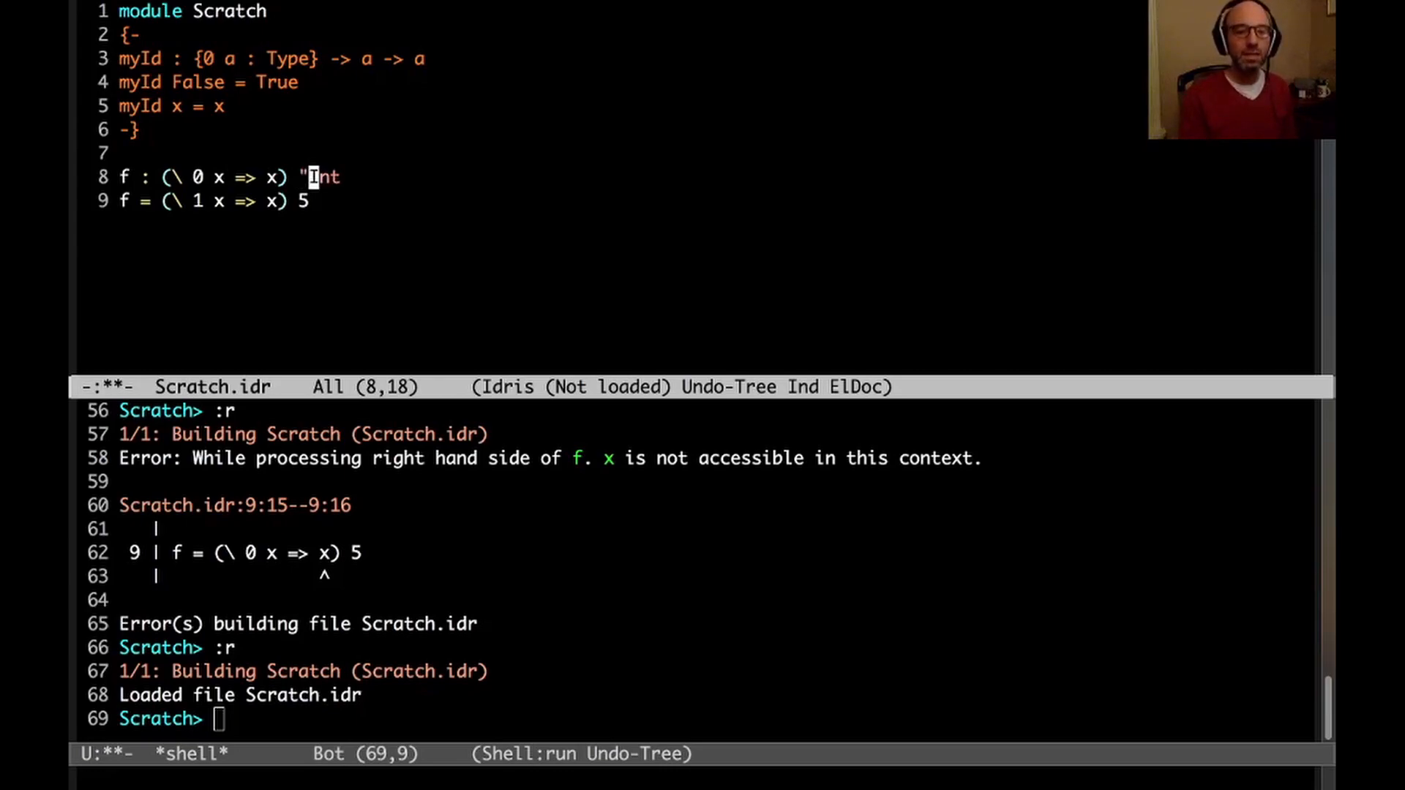